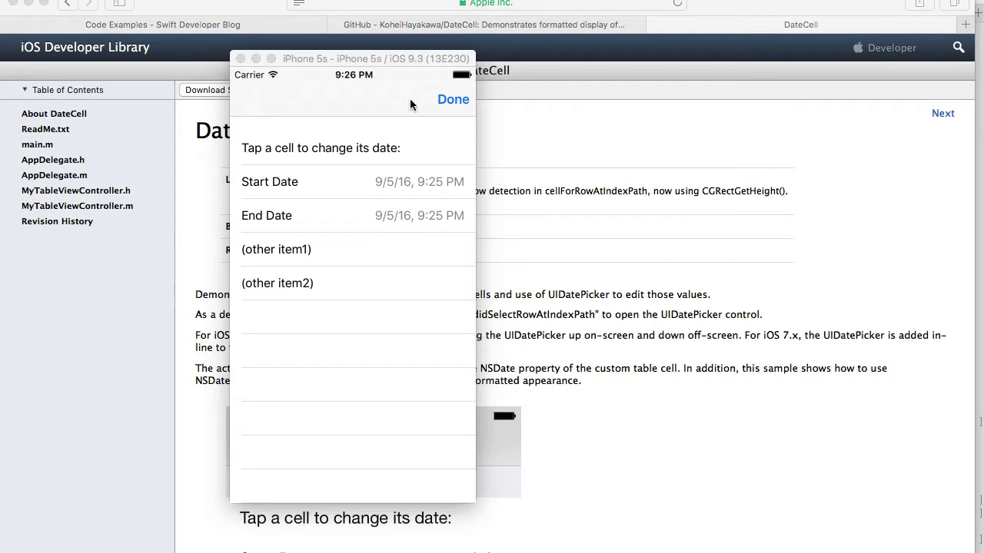
mouse_move(317, 130)
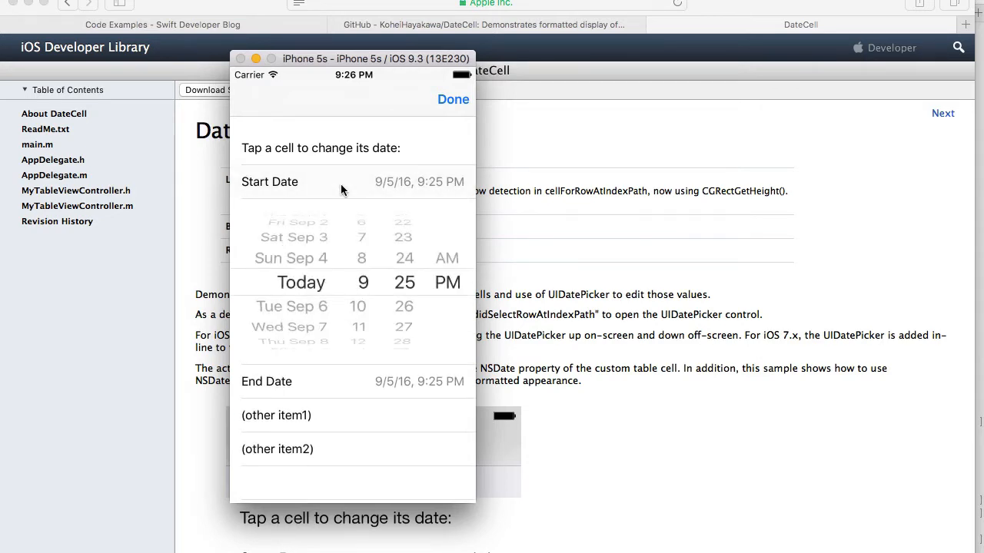
mouse_move(362, 283)
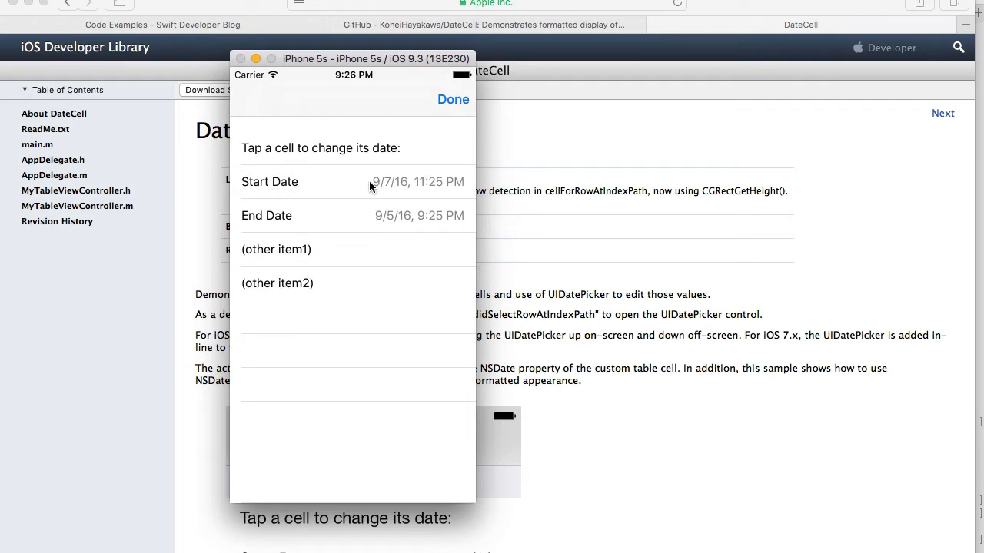
mouse_move(375, 224)
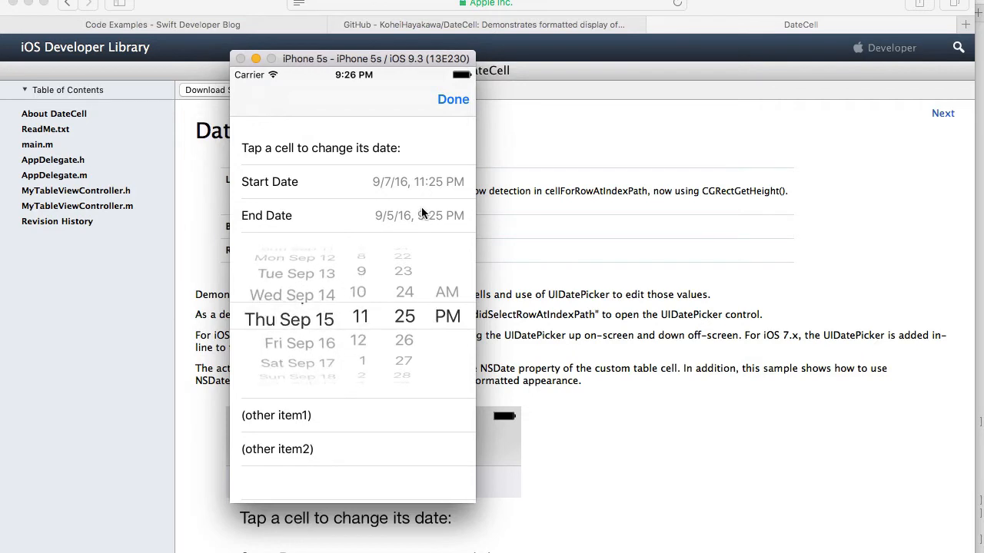
Collapse the End Date and Start Date pickers and move the simulator window to the right
click(454, 98)
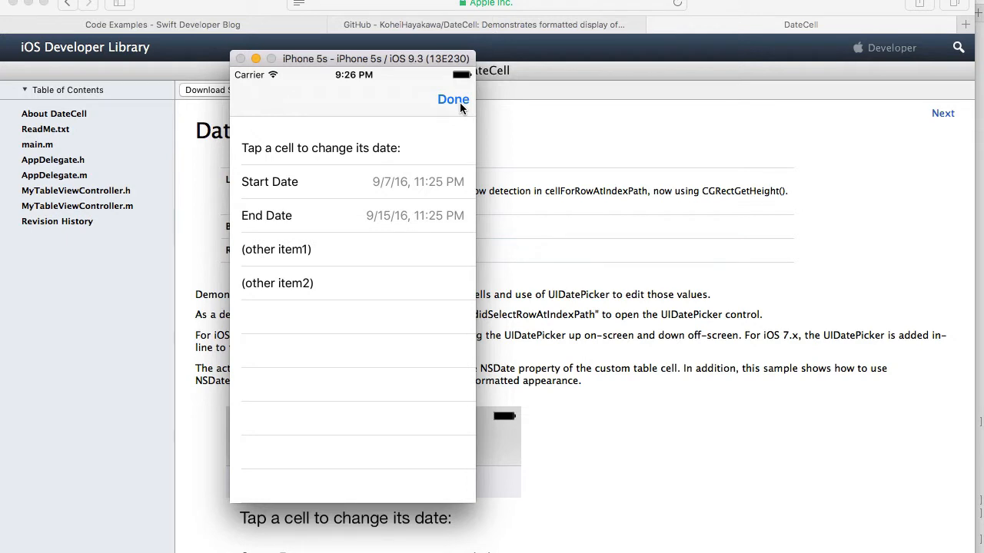
mouse_move(366, 169)
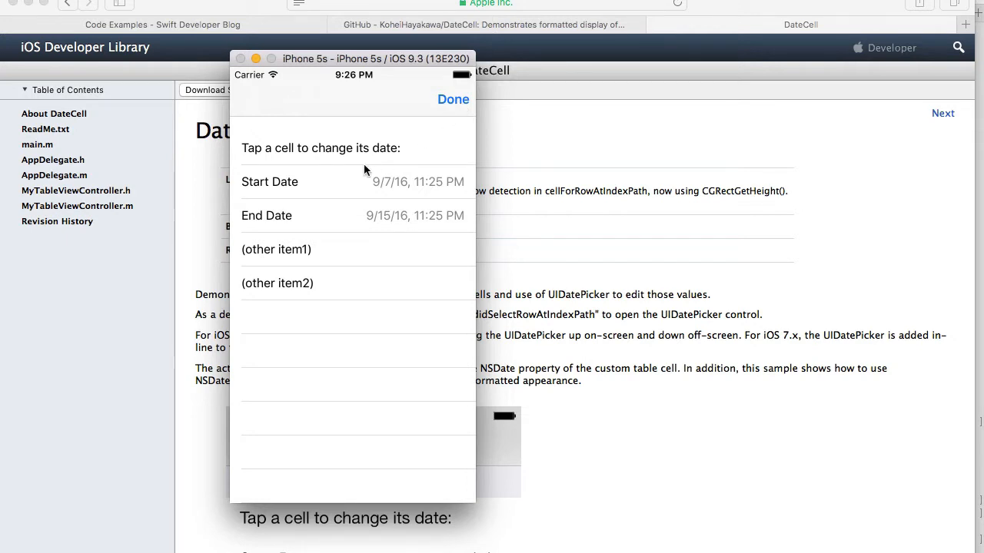
mouse_move(424, 194)
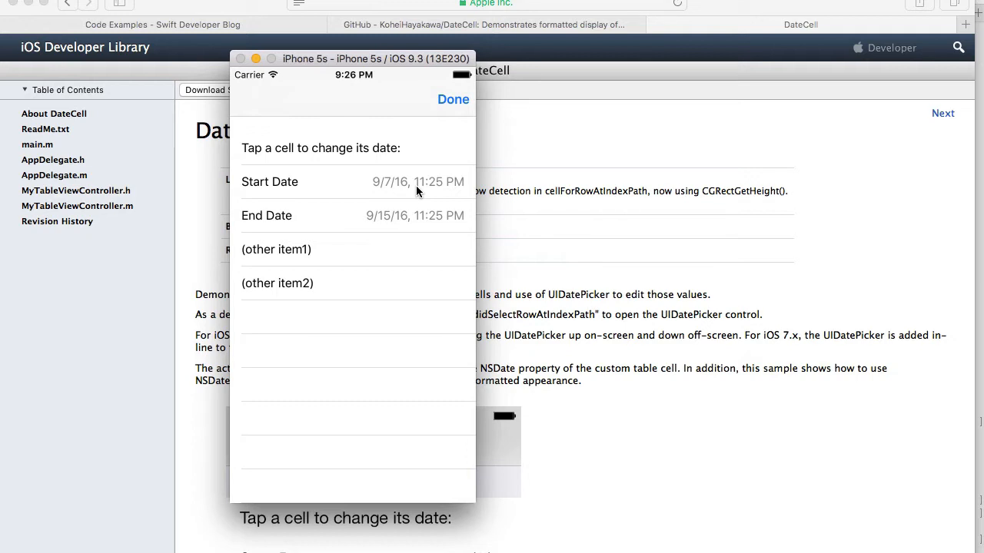
mouse_move(306, 244)
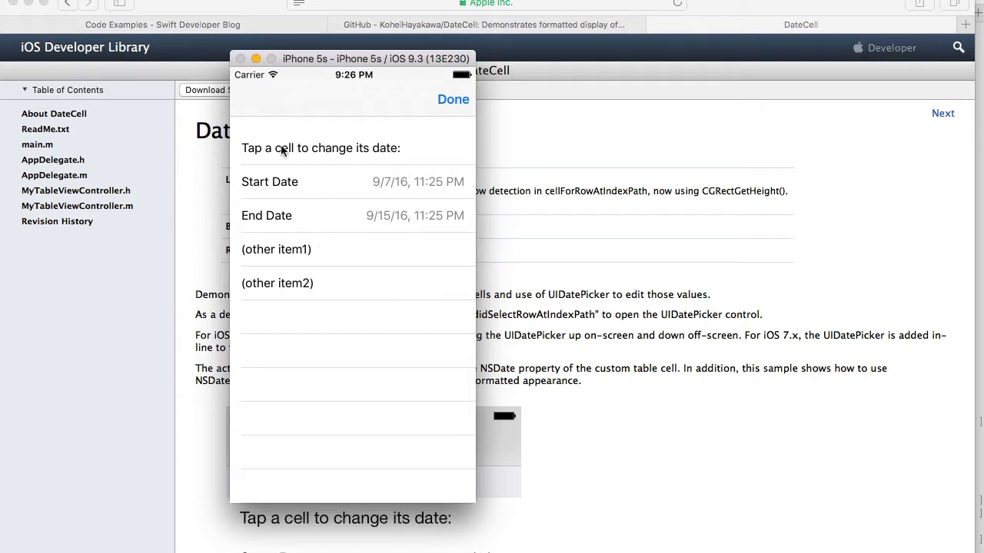
mouse_move(350, 358)
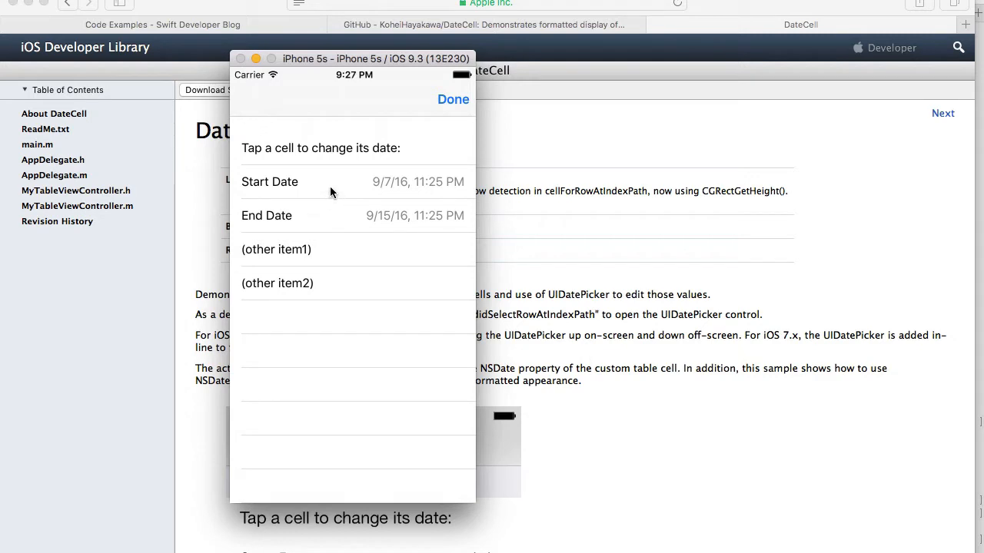
mouse_move(324, 187)
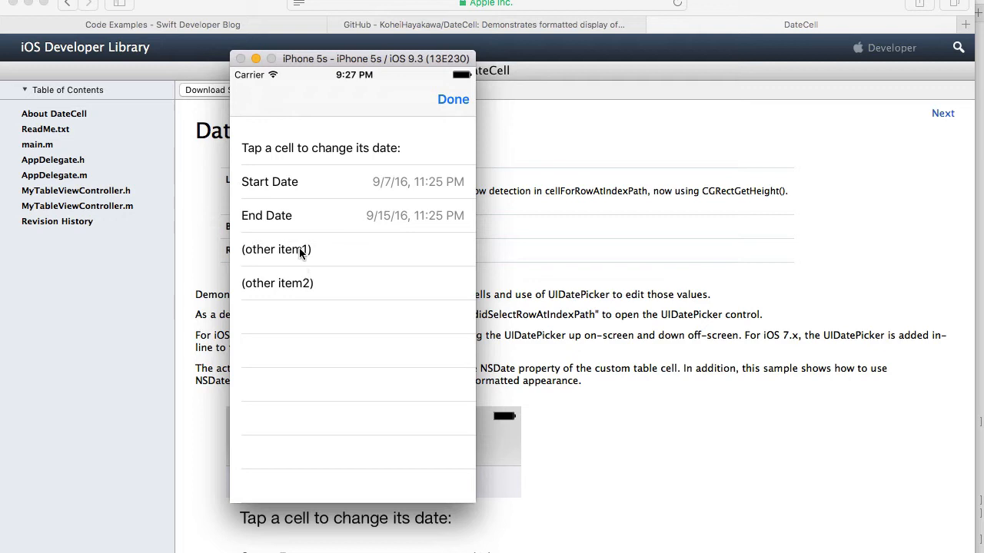
mouse_move(307, 280)
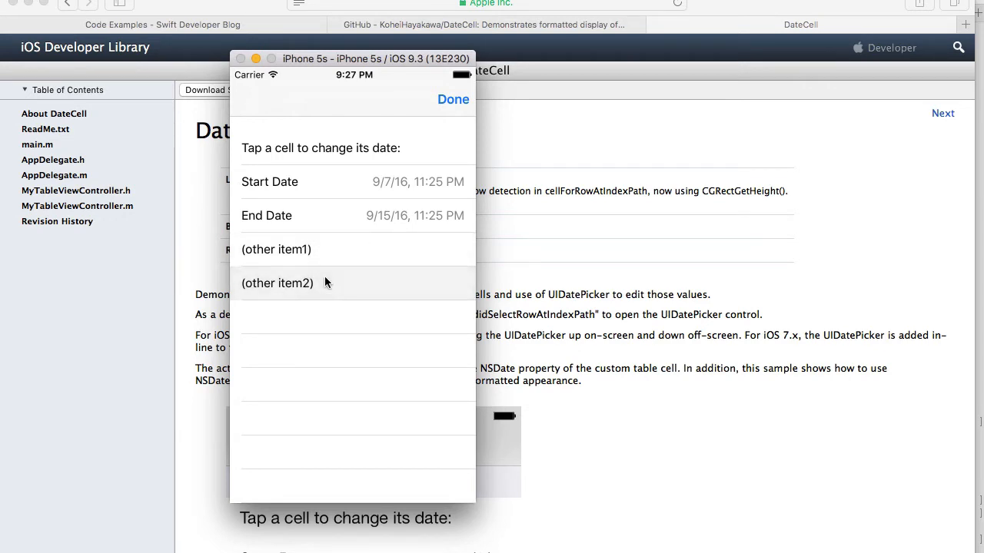
mouse_move(351, 209)
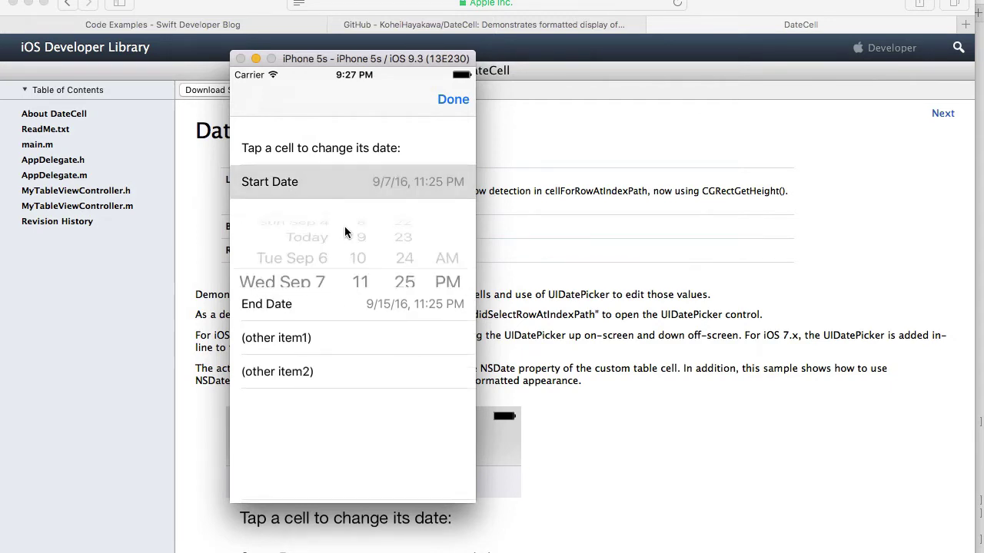
click(292, 181)
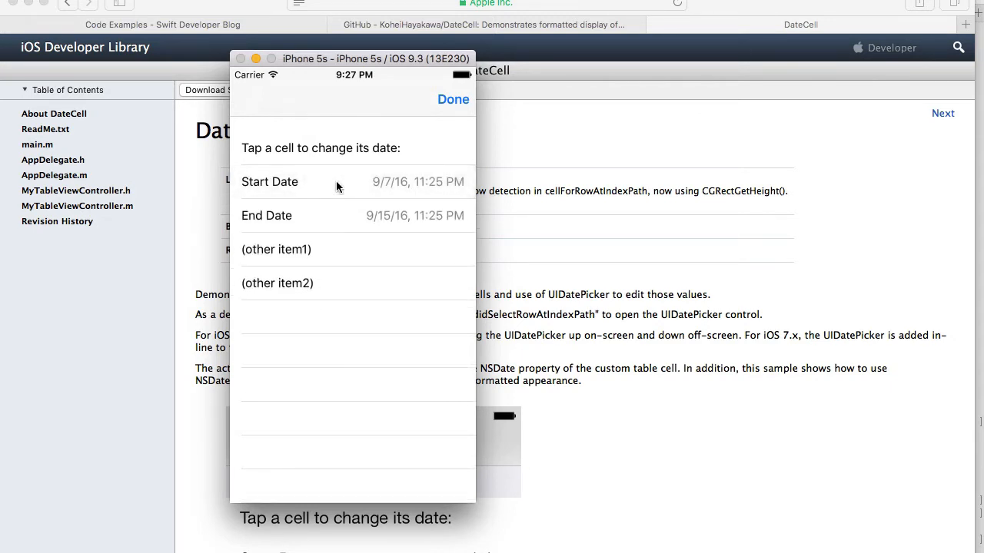
drag(352, 58, 458, 77)
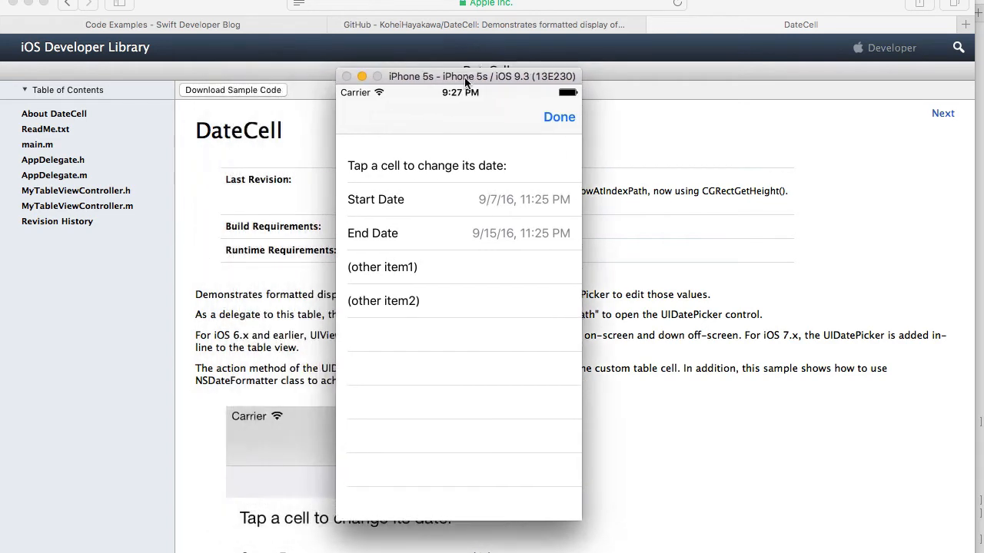
mouse_move(284, 169)
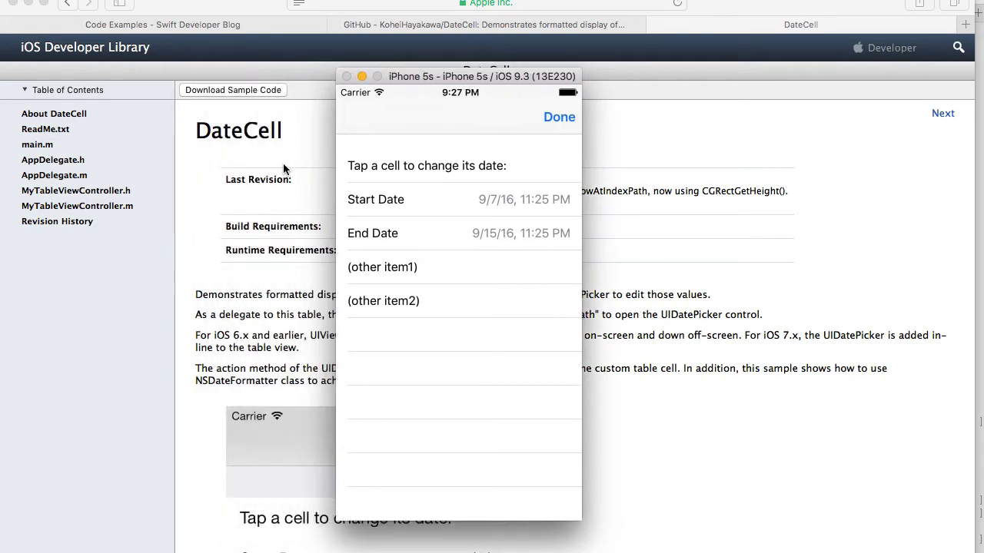
mouse_move(464, 200)
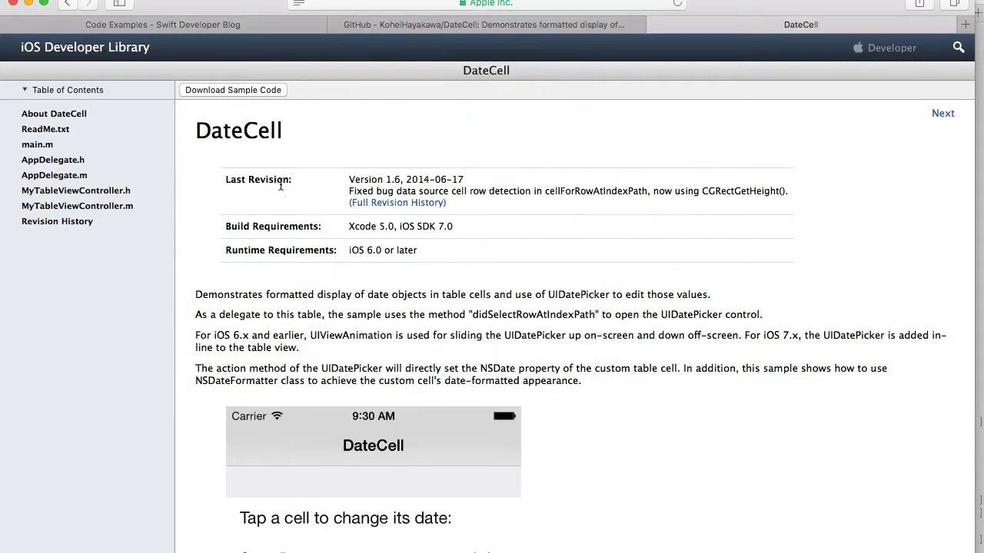
Show MyTableViewController.m from the DateCell sample and scroll to its viewDidLoad data-source setup
double_click(238, 129)
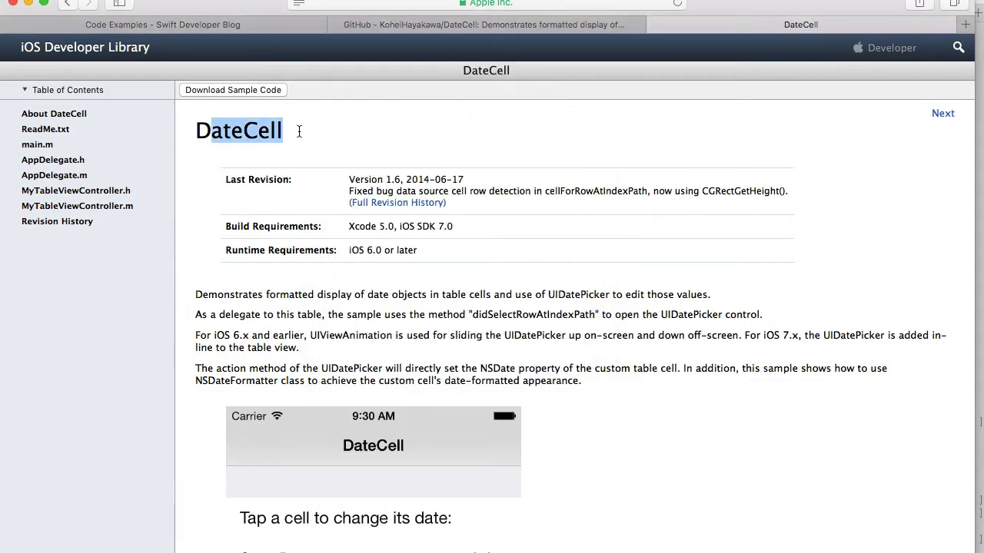
mouse_move(72, 115)
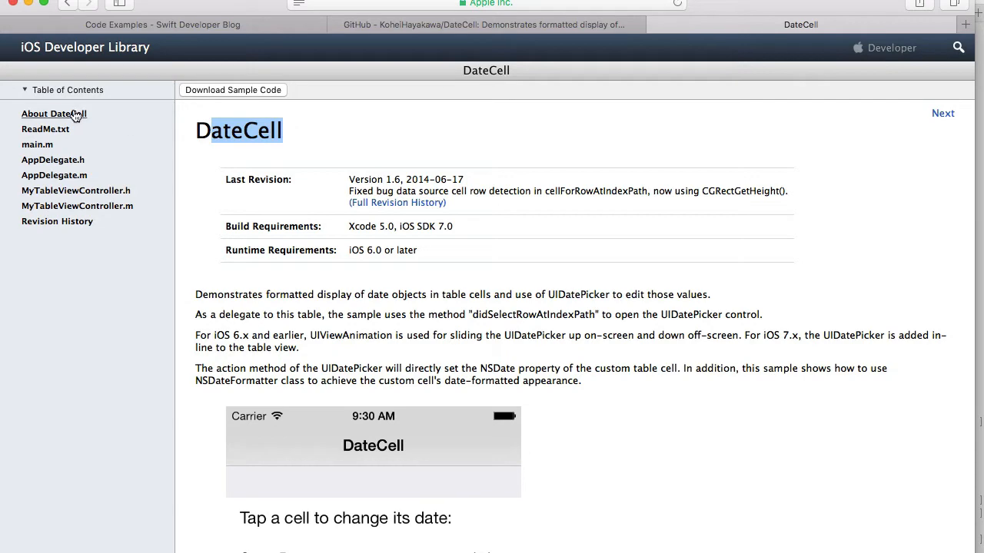
mouse_move(482, 9)
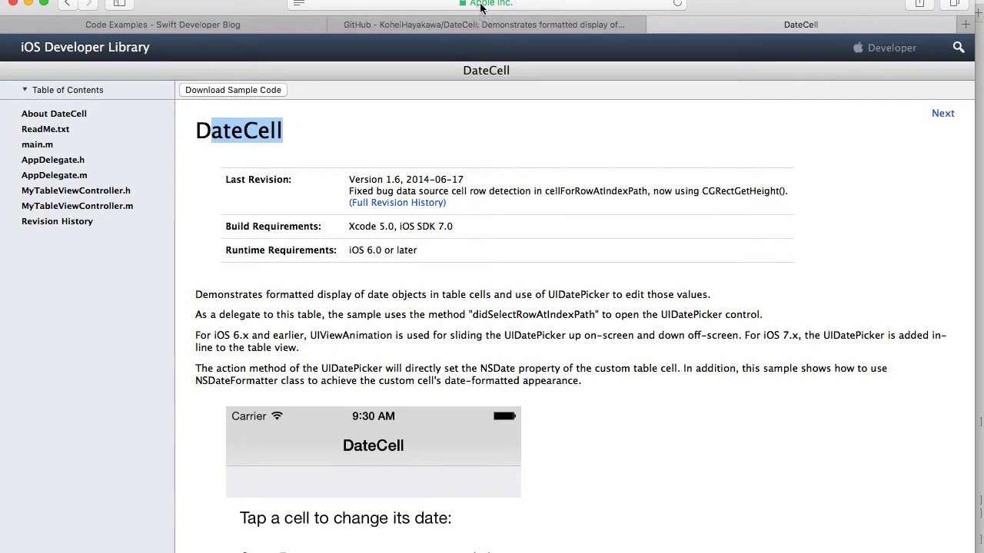
click(486, 3)
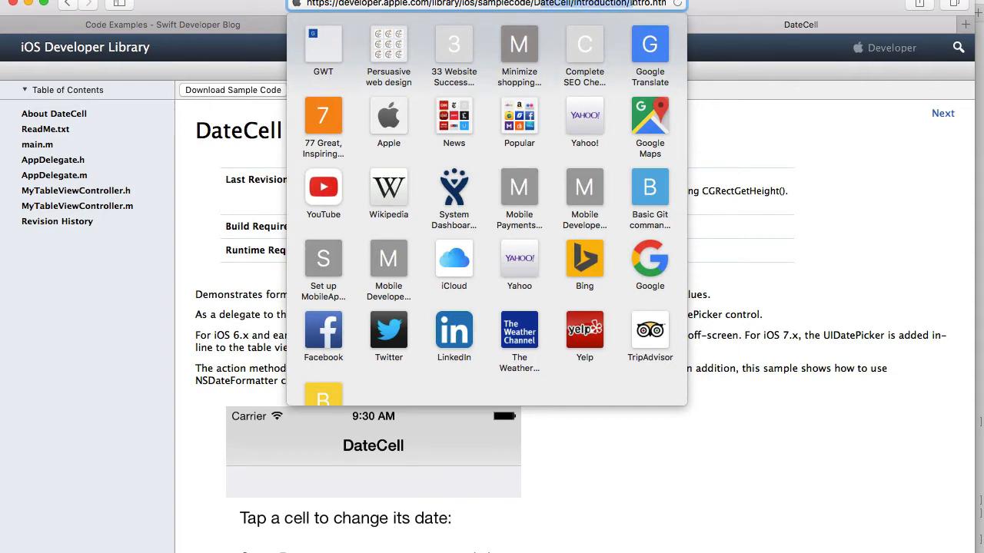
mouse_move(161, 148)
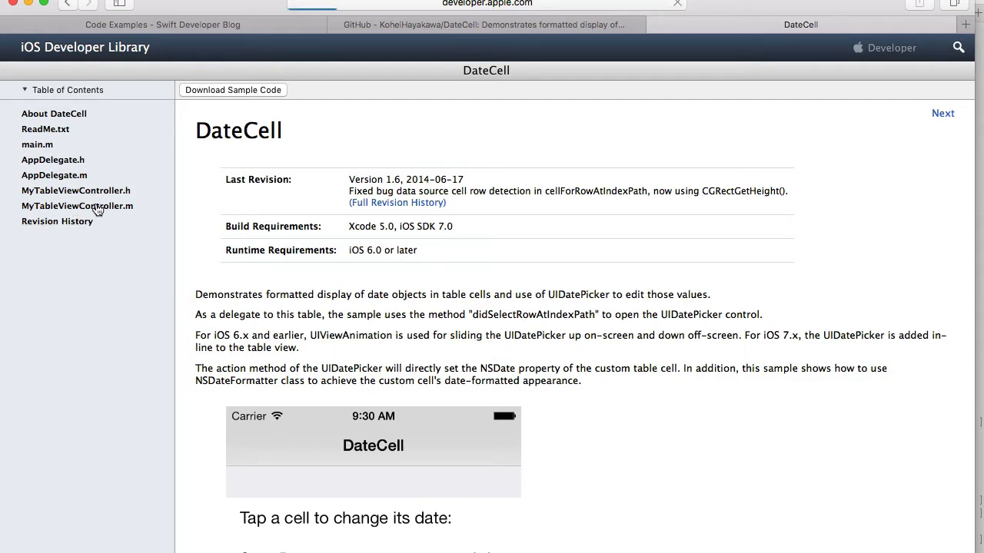
click(76, 206)
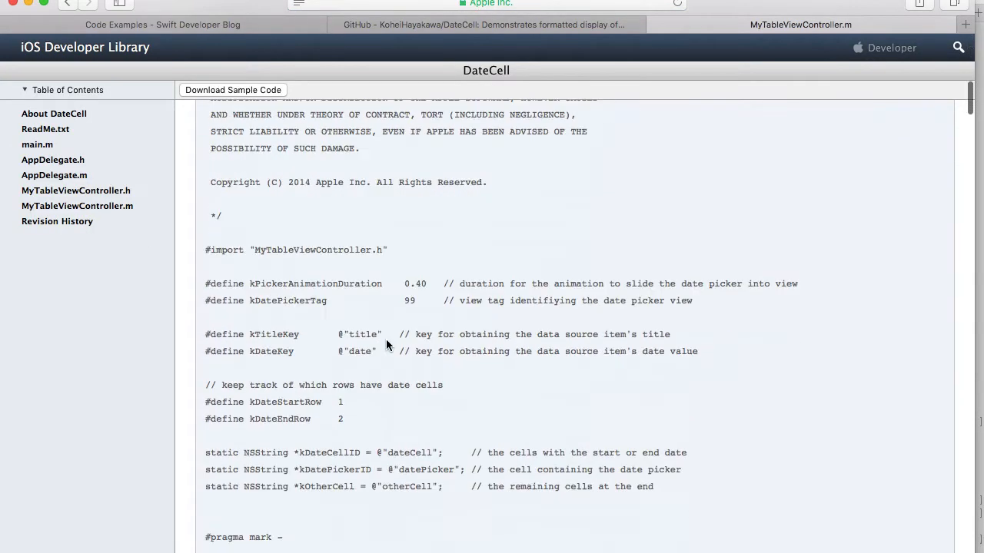
scroll(down, 3)
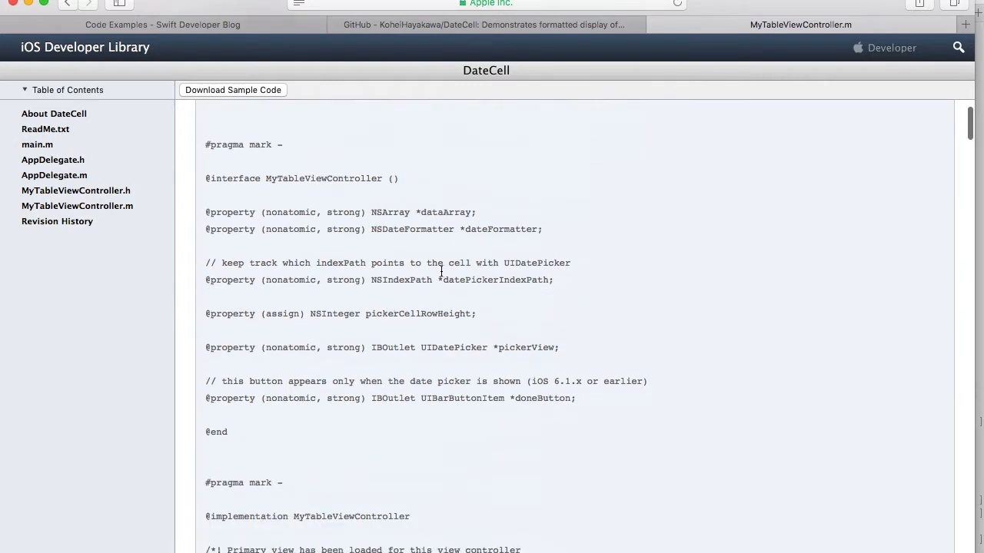
scroll(down, 3)
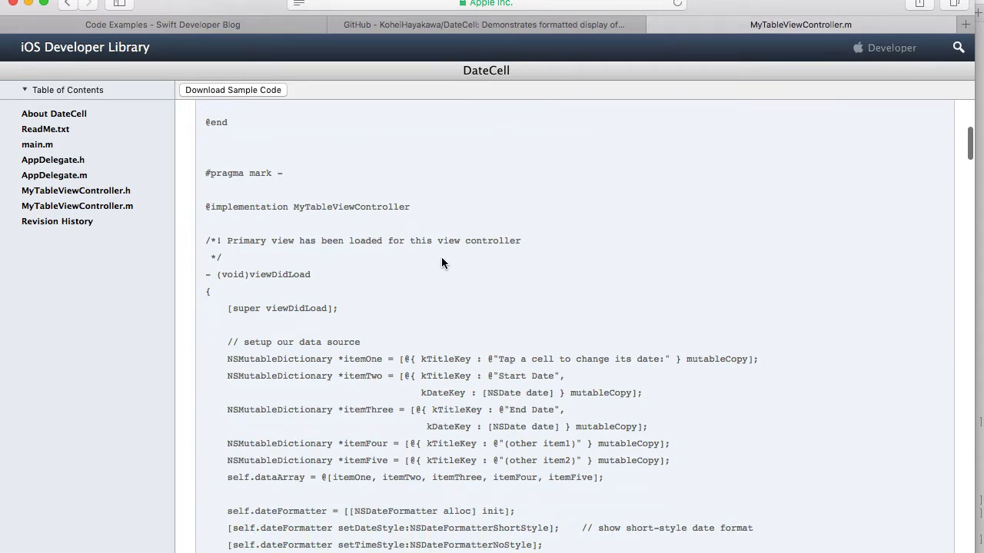
mouse_move(443, 37)
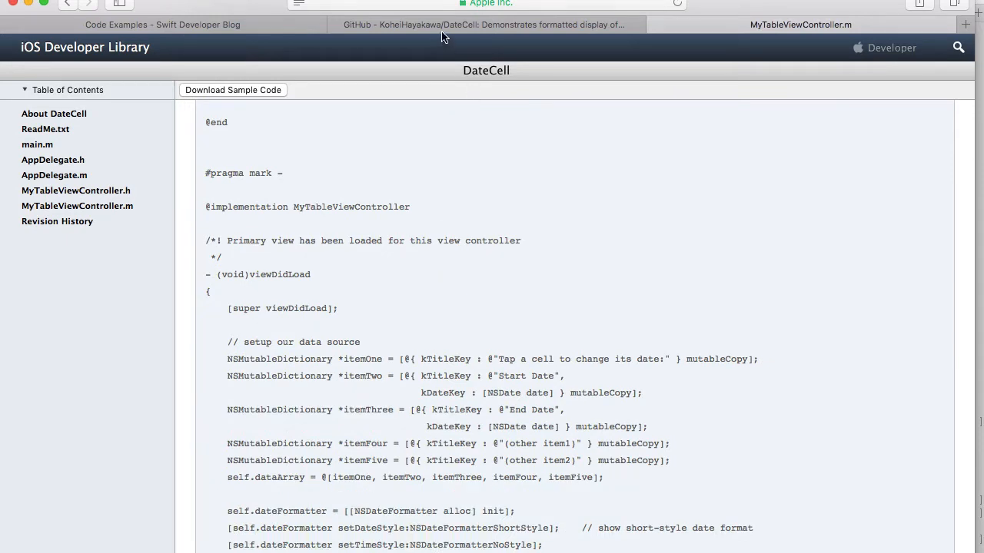
Review the KoheiHayakawa/DateCell GitHub repository's file list and README
click(484, 25)
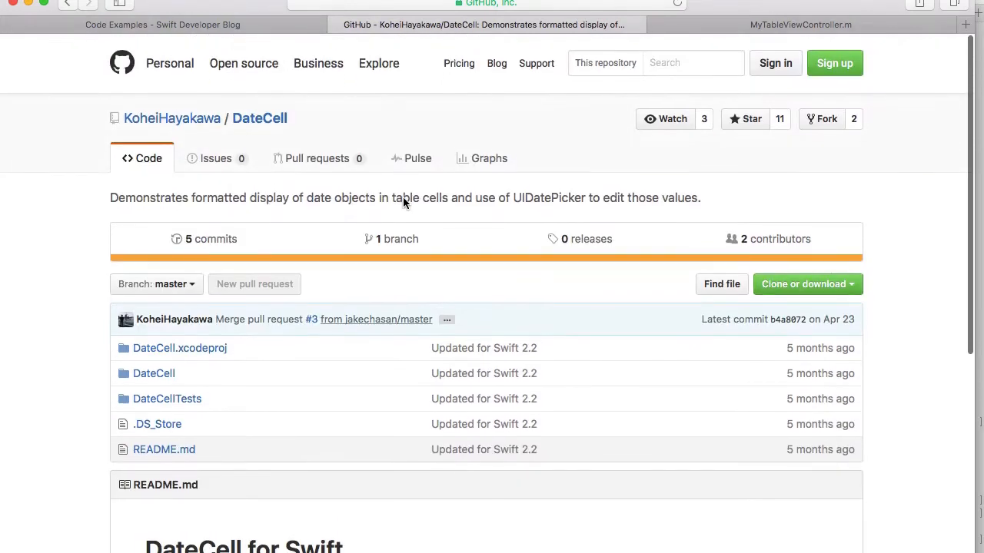
mouse_move(155, 126)
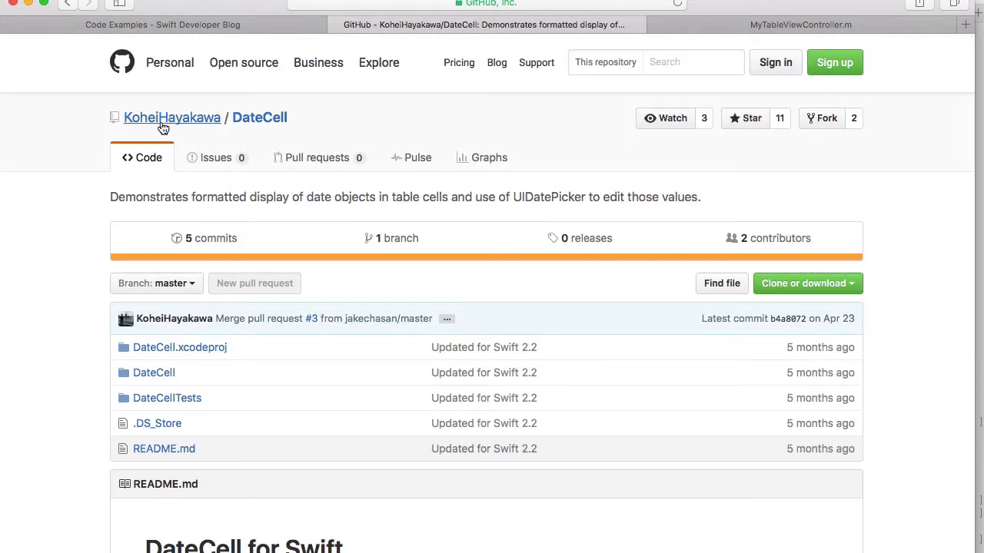
scroll(down, 3)
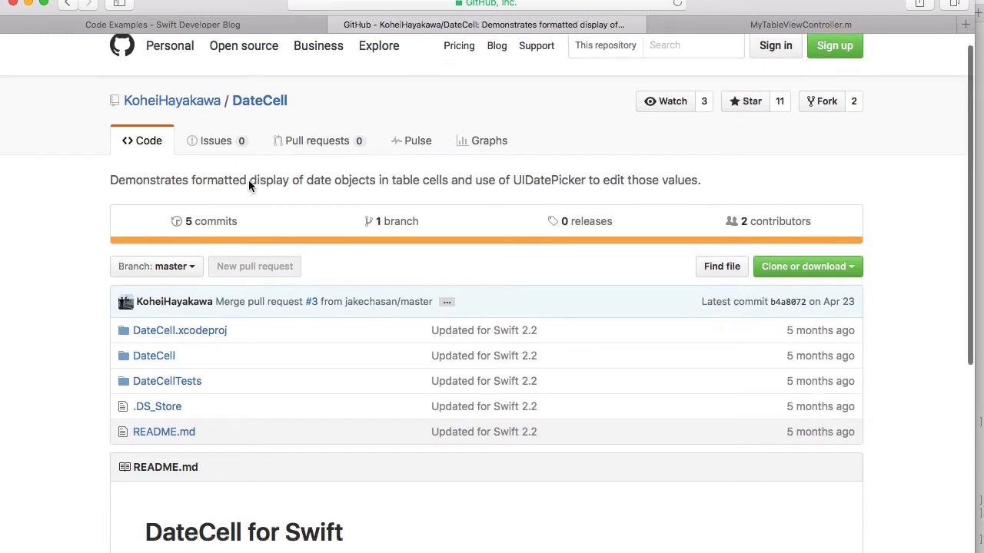
scroll(down, 3)
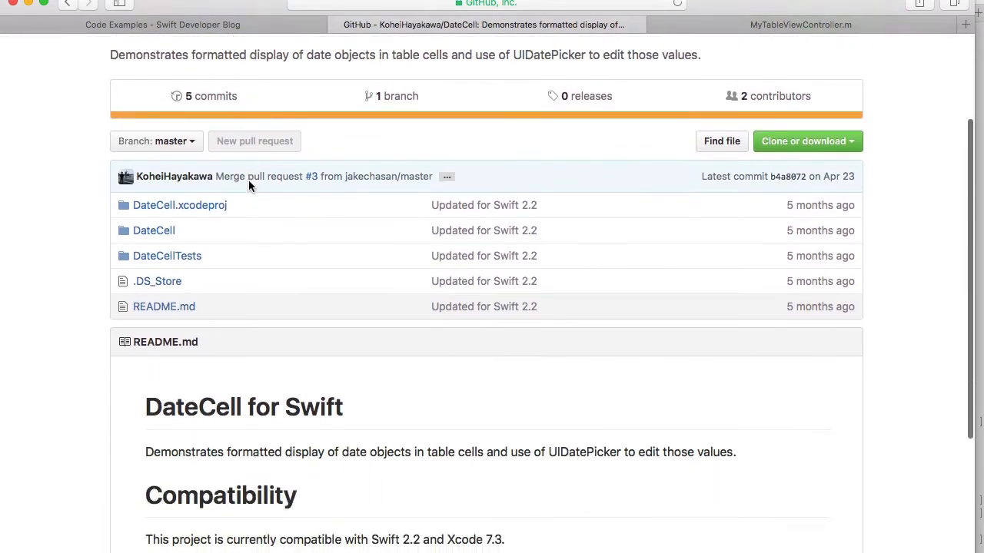
scroll(down, 3)
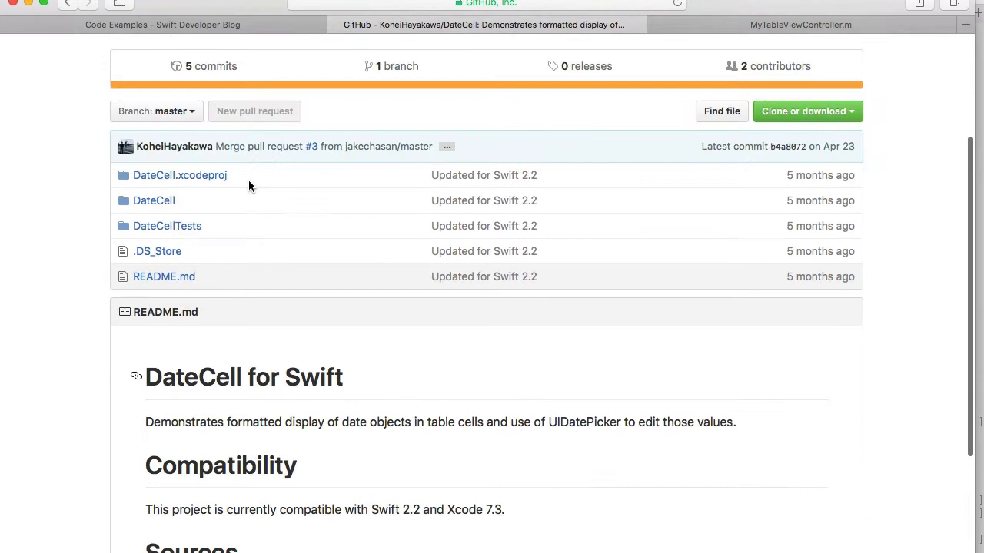
mouse_move(226, 270)
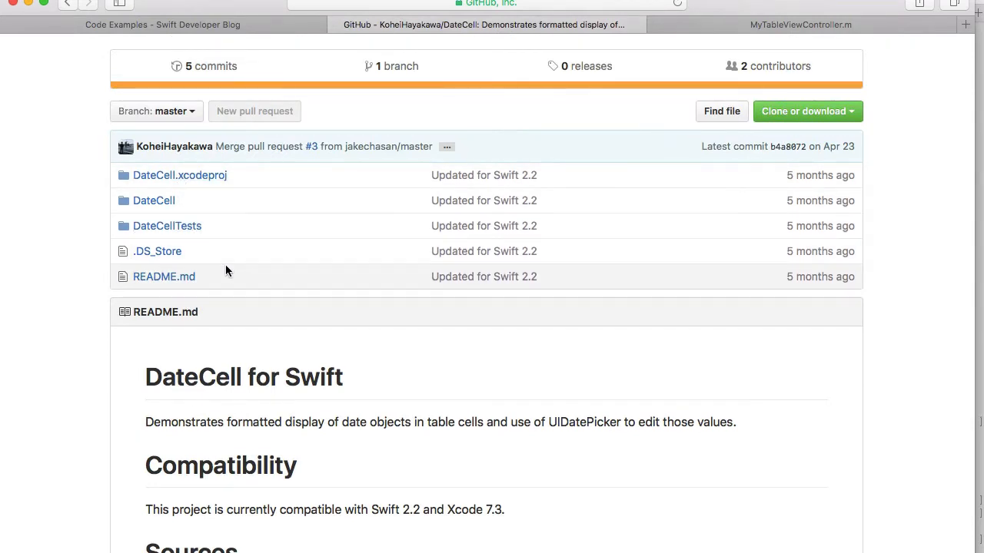
scroll(down, 3)
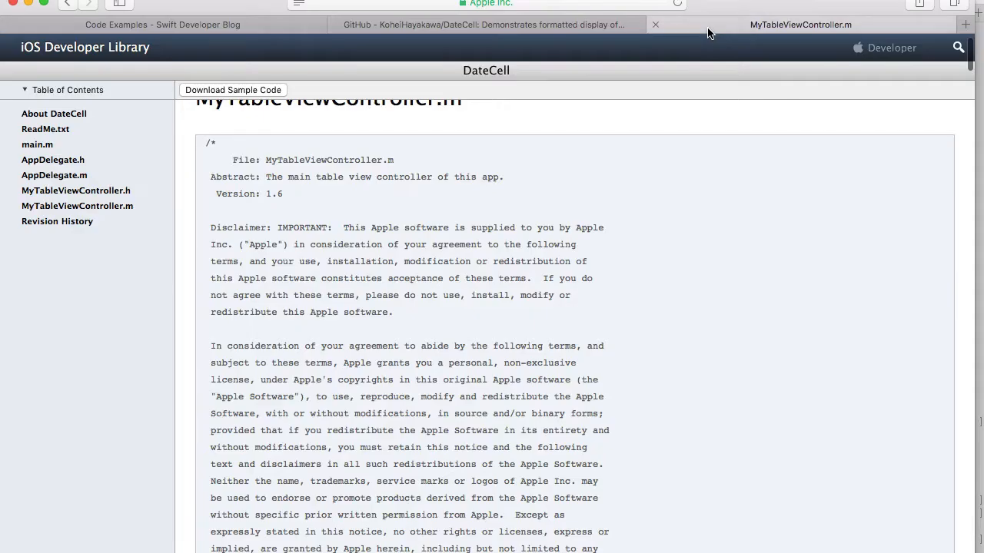
Scroll through MyTableViewController.m's constants and outlets
scroll(down, 3)
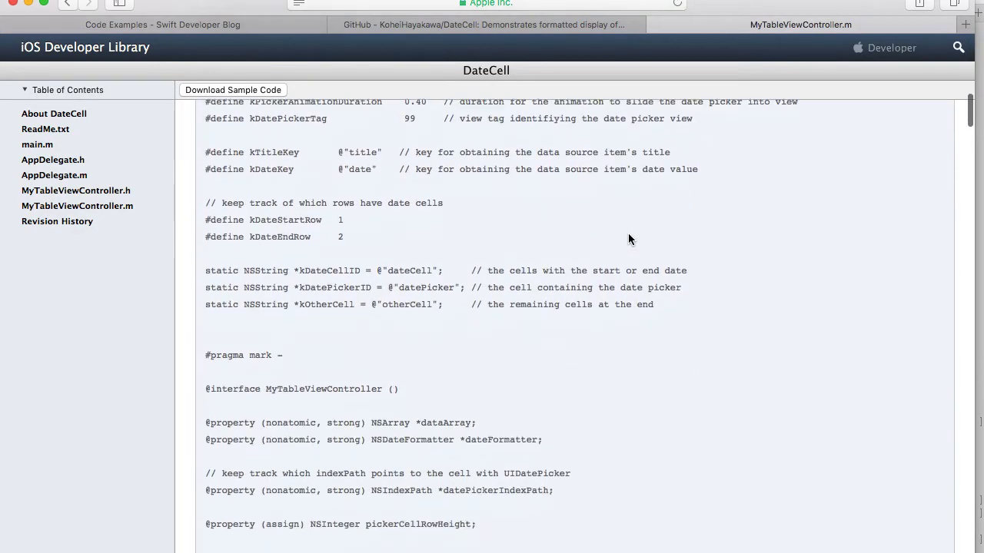
scroll(down, 3)
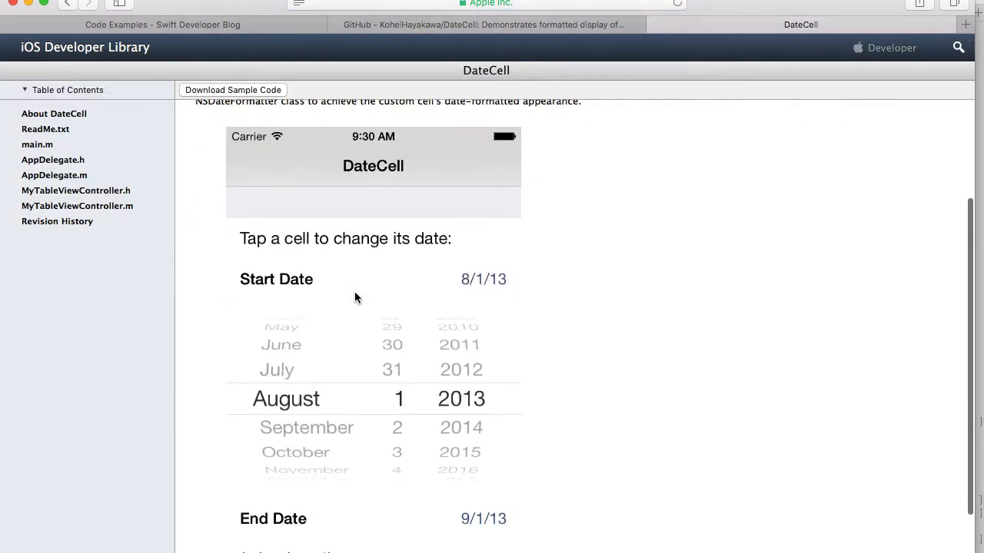
scroll(down, 3)
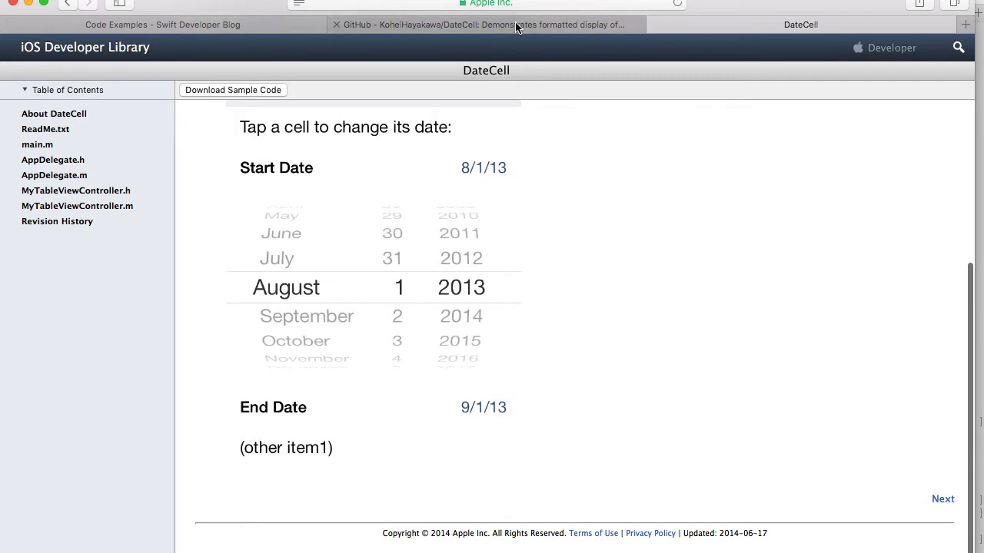
Follow the GitHub README's source link to Apple's DateCell page and reopen MyTableViewController.m
click(491, 24)
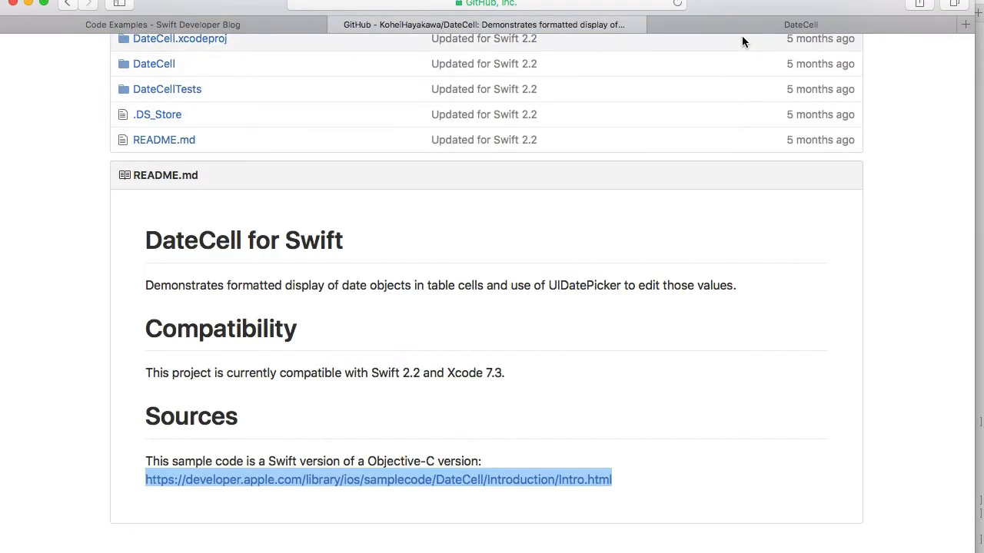
click(378, 478)
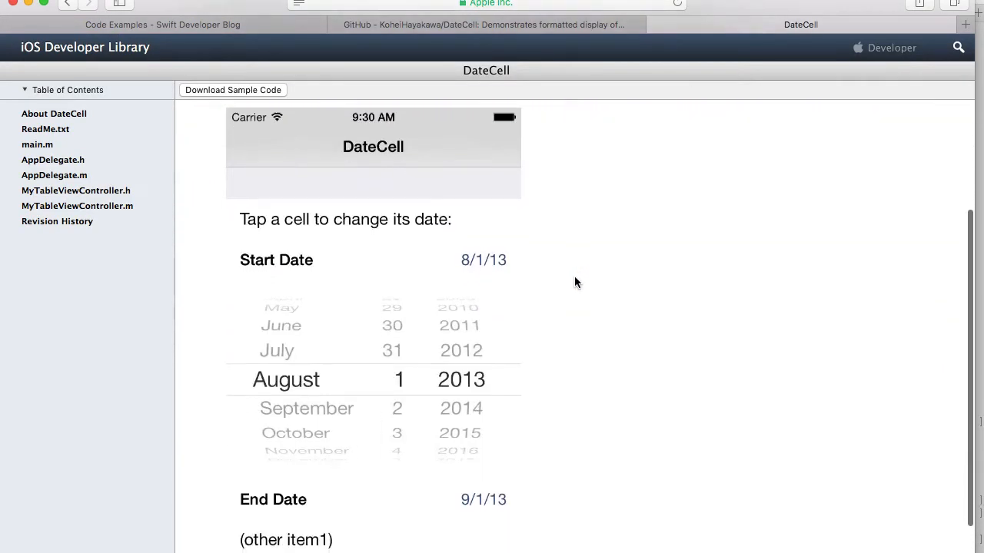
click(77, 206)
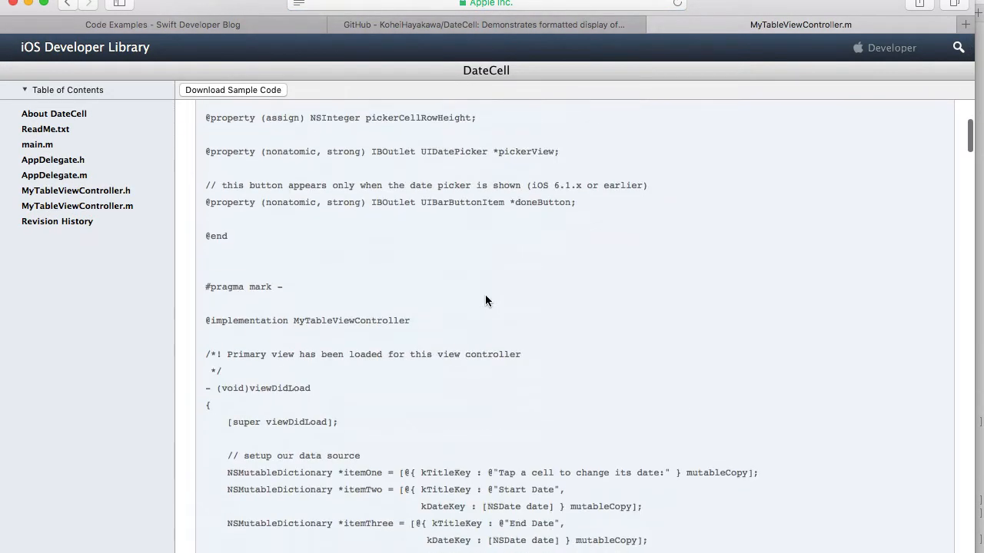
click(483, 25)
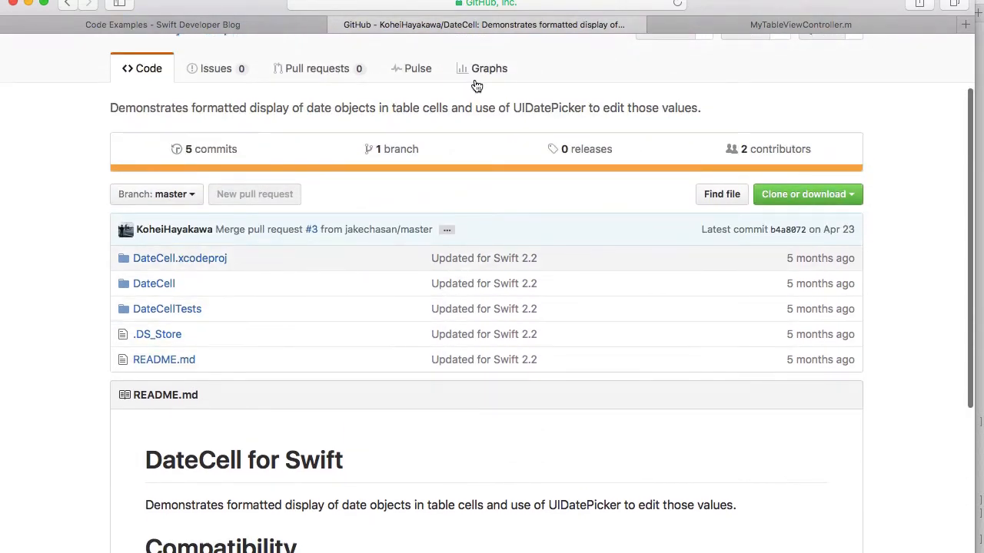
Scroll the GitHub repository page and bring up the Swift DateCell app
scroll(down, 3)
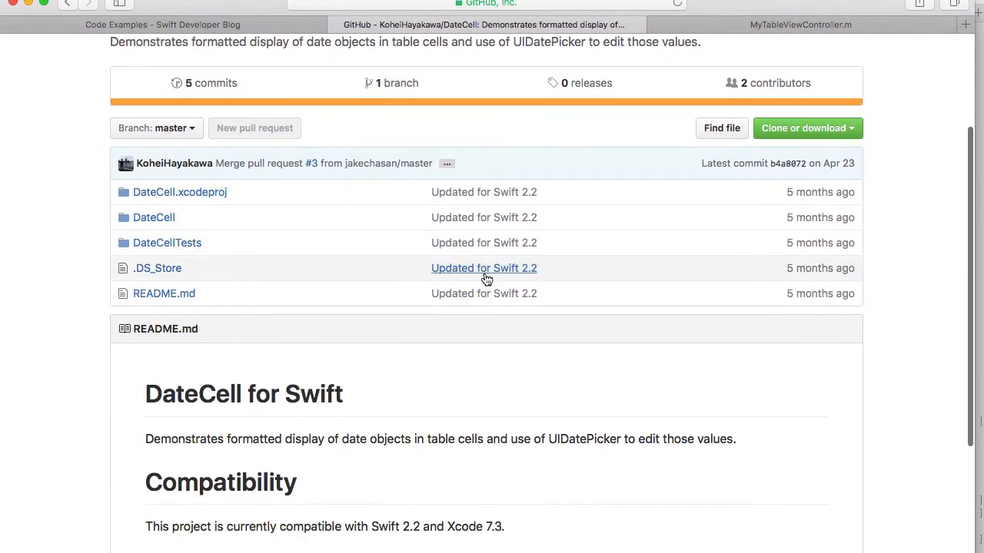
mouse_move(454, 206)
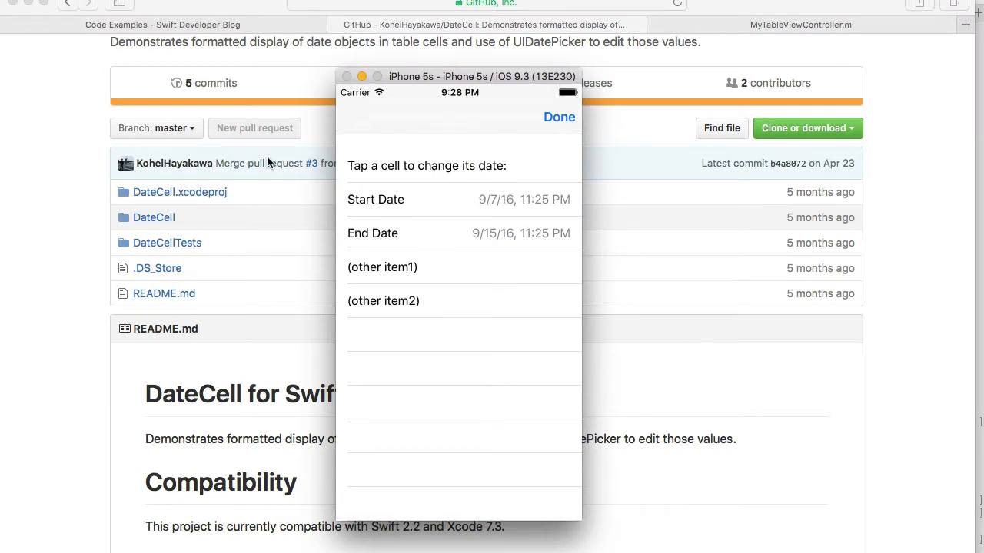
click(559, 117)
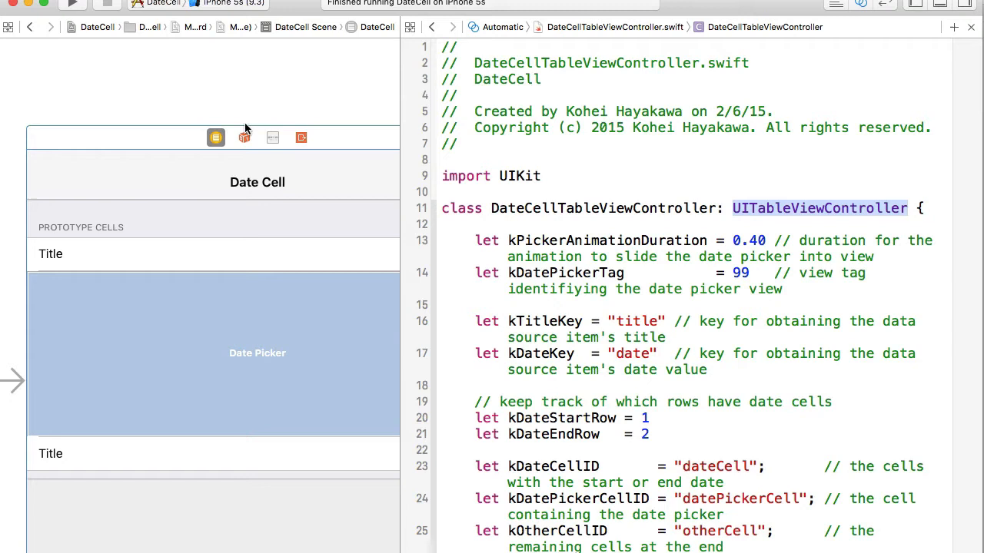
mouse_move(263, 298)
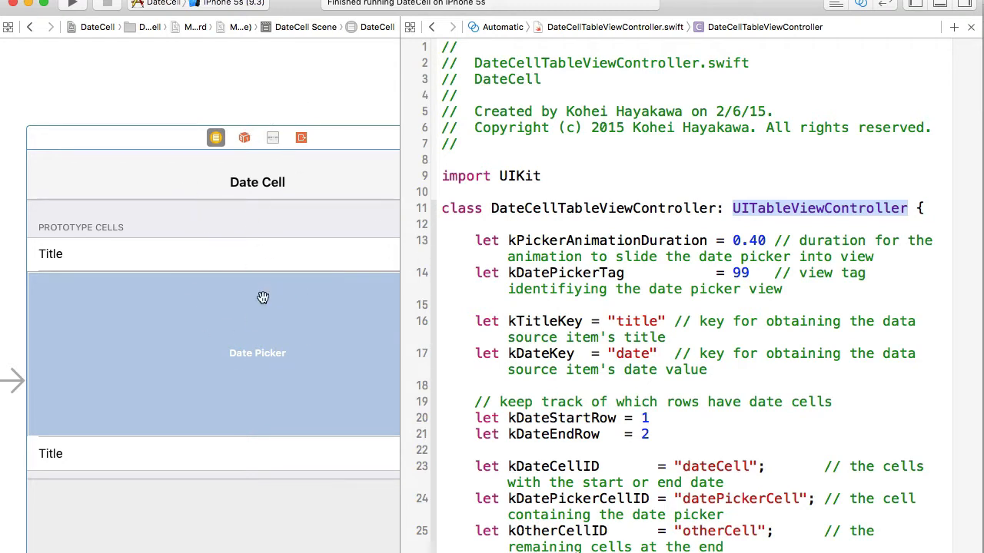
mouse_move(215, 461)
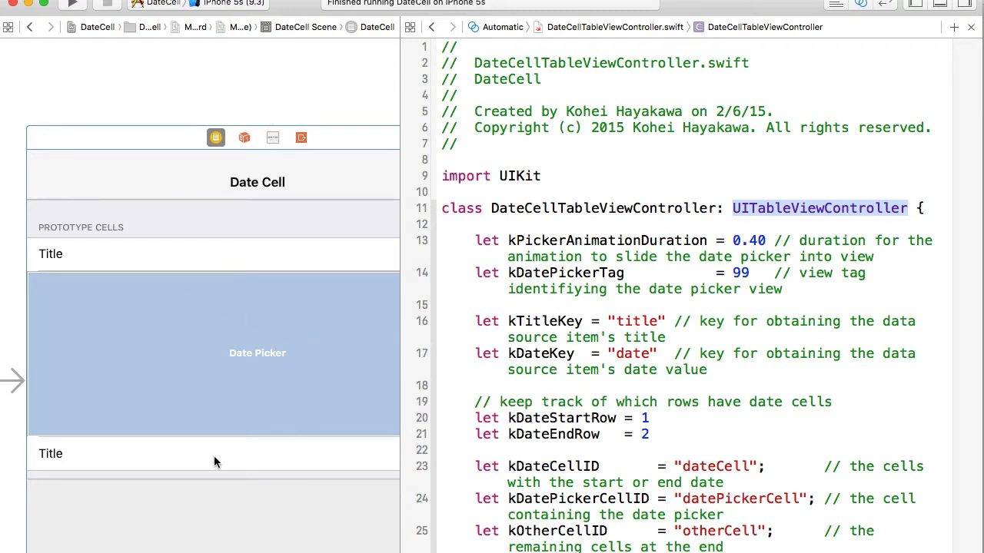
mouse_move(258, 338)
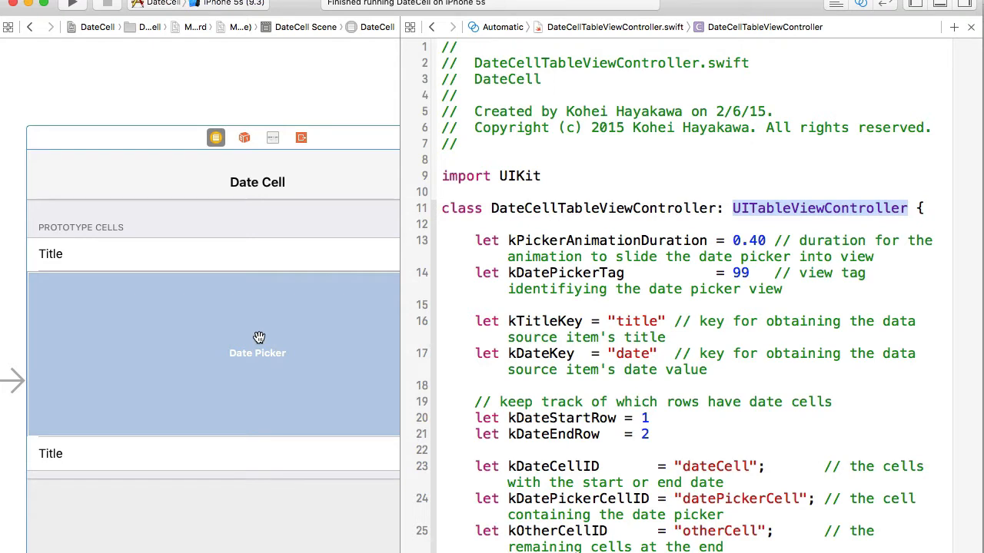
mouse_move(274, 283)
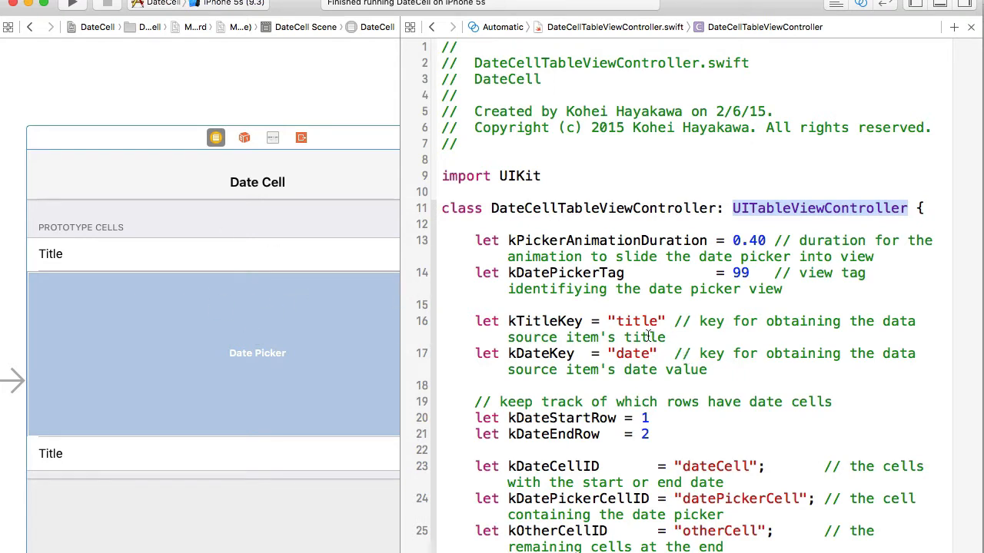
mouse_move(624, 369)
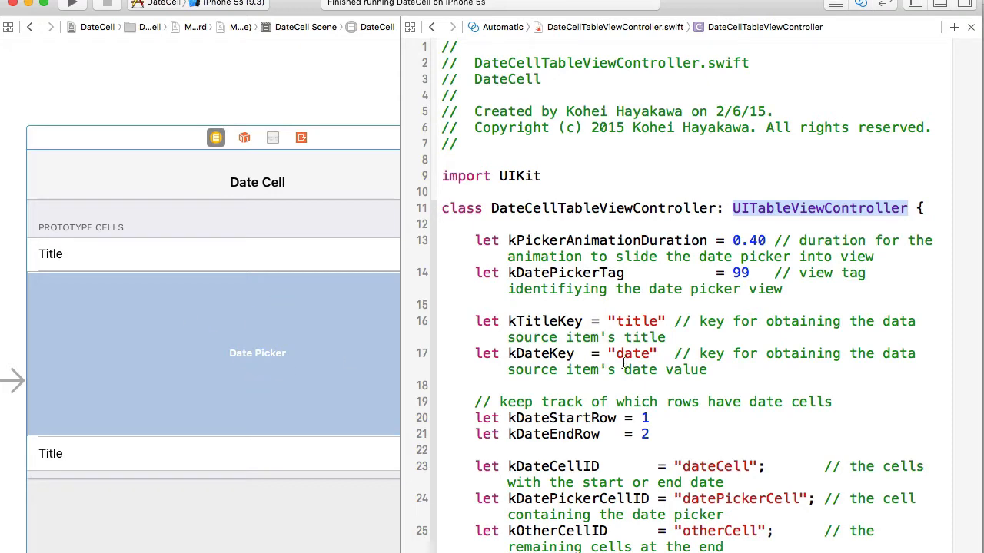
Scroll DateCellTableViewController.swift down to the pickerView outlet and viewDidLoad setup
scroll(down, 3)
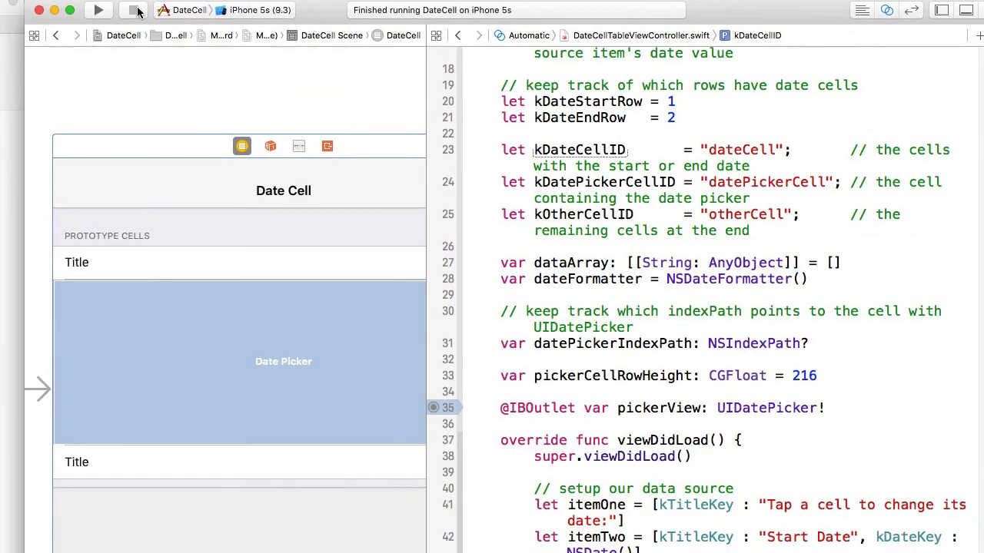
Run the Swift DateCell app, expand and collapse the Start Date picker, then return to Xcode
click(96, 9)
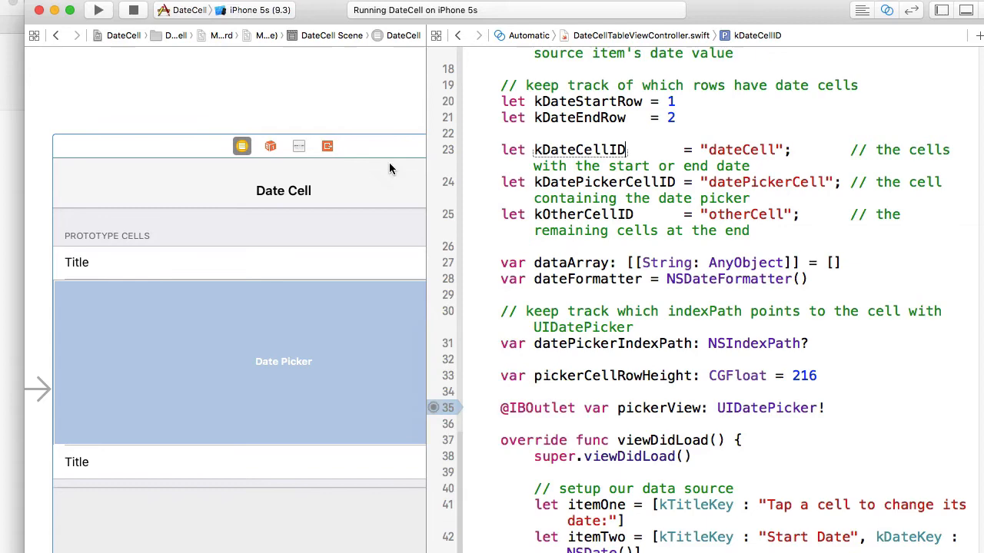
click(95, 10)
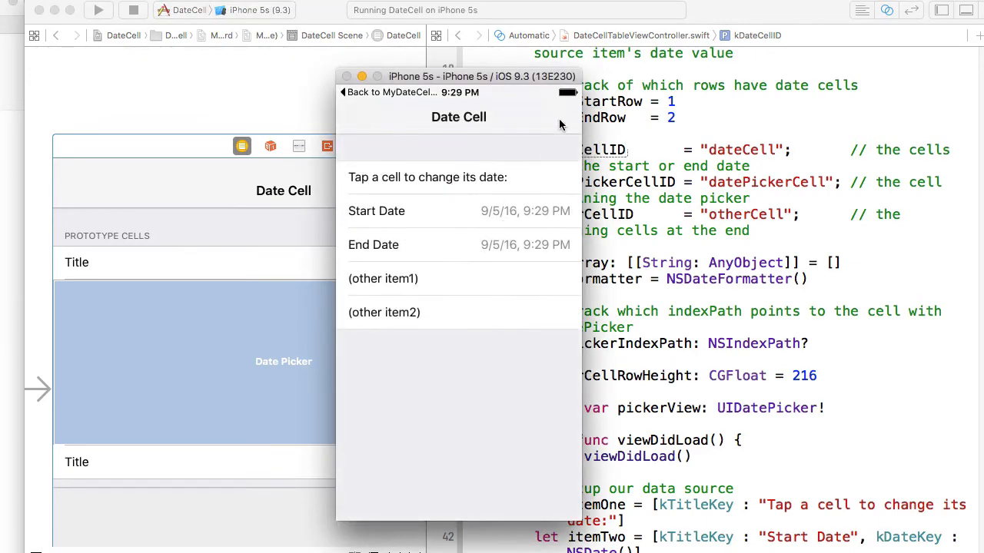
click(377, 212)
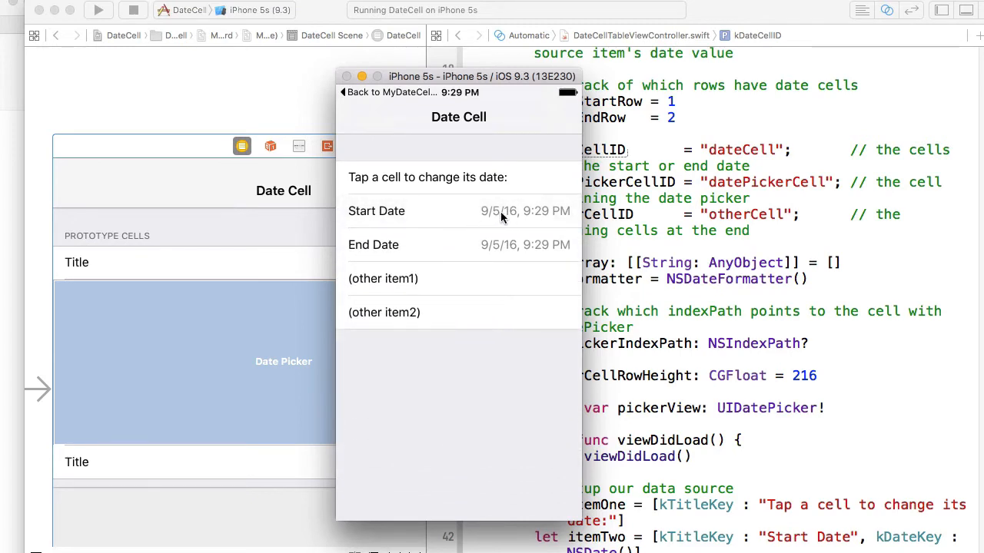
mouse_move(495, 218)
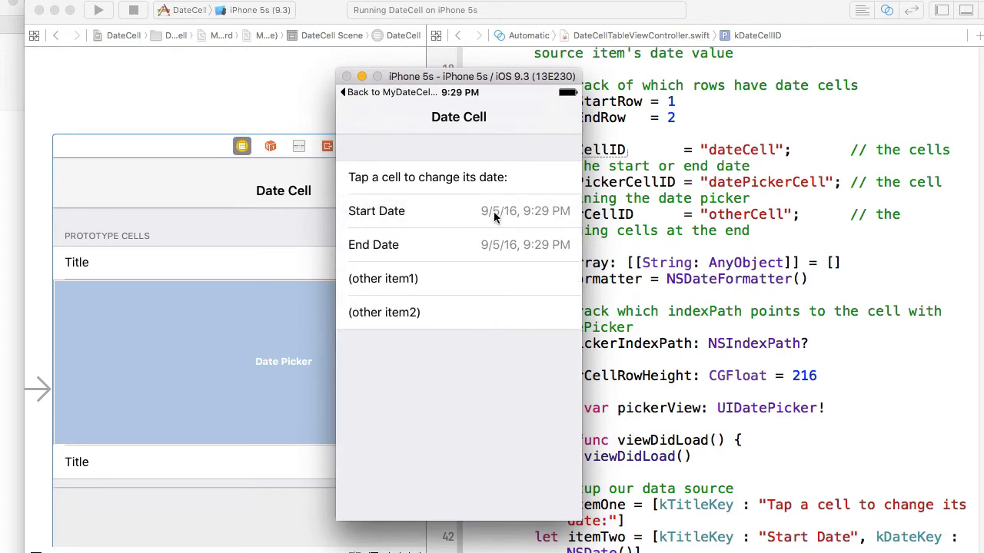
click(376, 211)
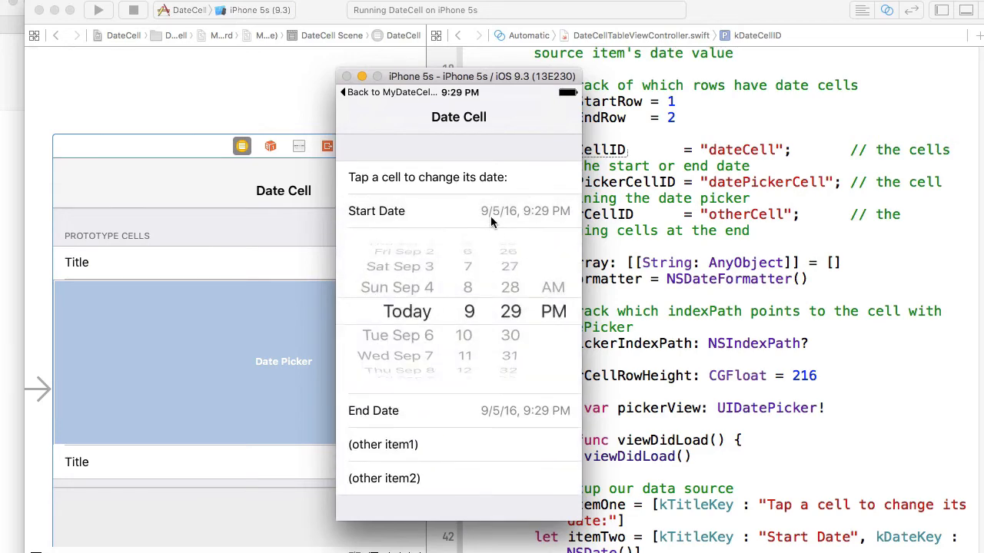
click(377, 211)
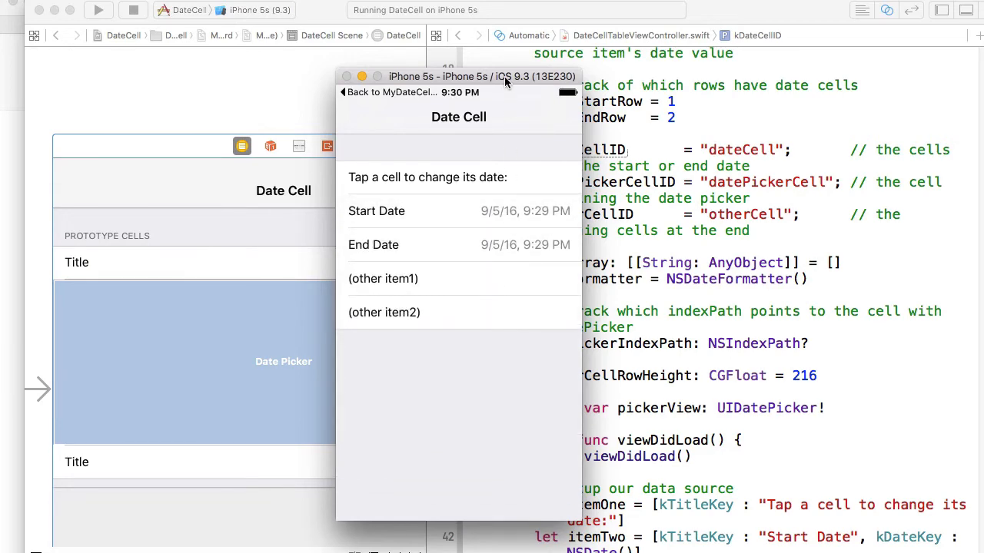
click(346, 76)
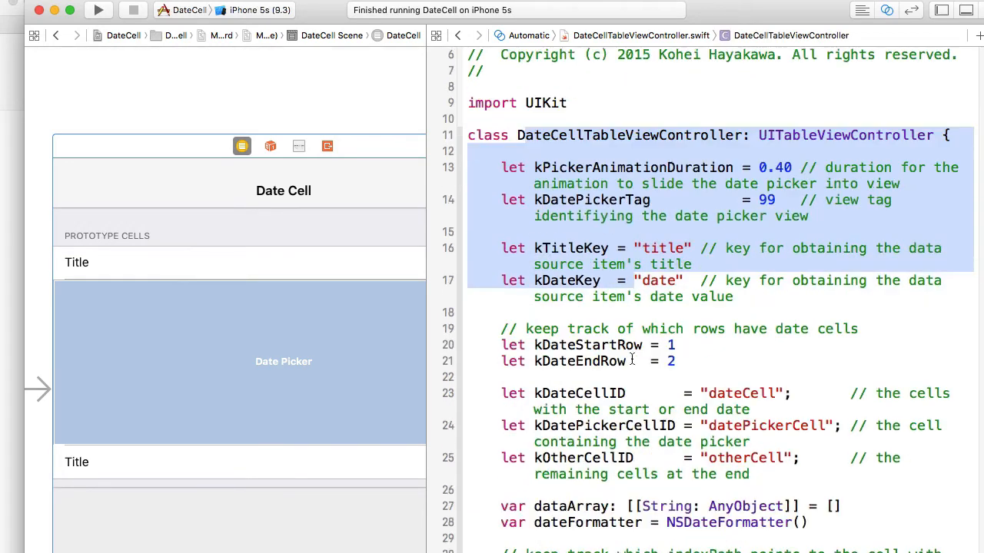
Scroll DateCellTableViewController.swift from the constants down to viewDidLoad
scroll(down, 3)
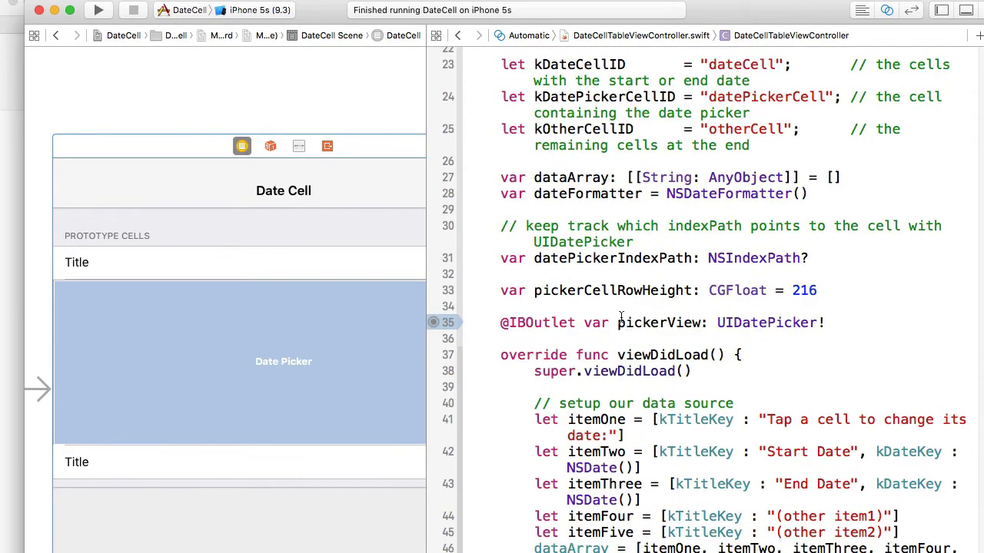
scroll(down, 3)
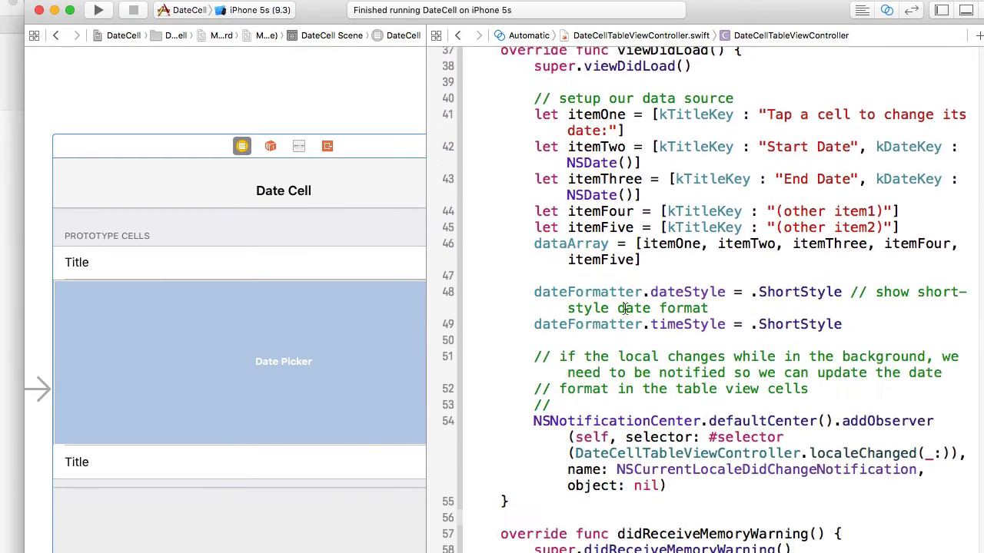
scroll(down, 3)
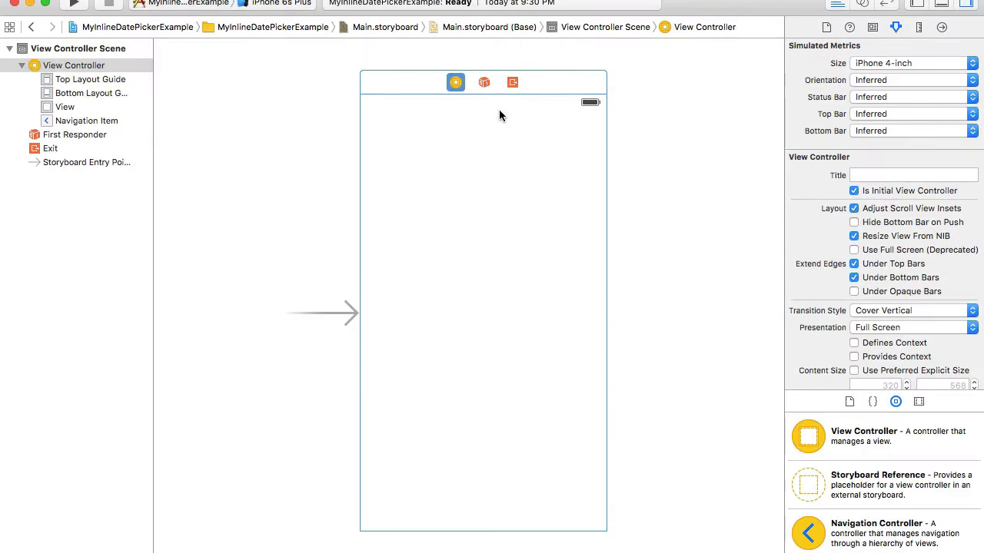
mouse_move(532, 126)
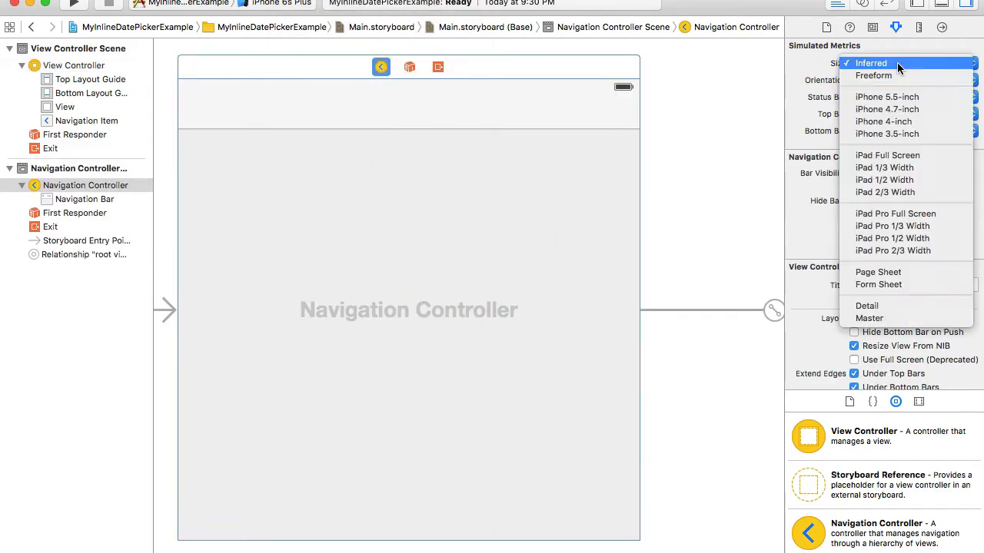
Choose a fixed iPhone size under Simulated Metrics for the Navigation Controller scene
click(870, 64)
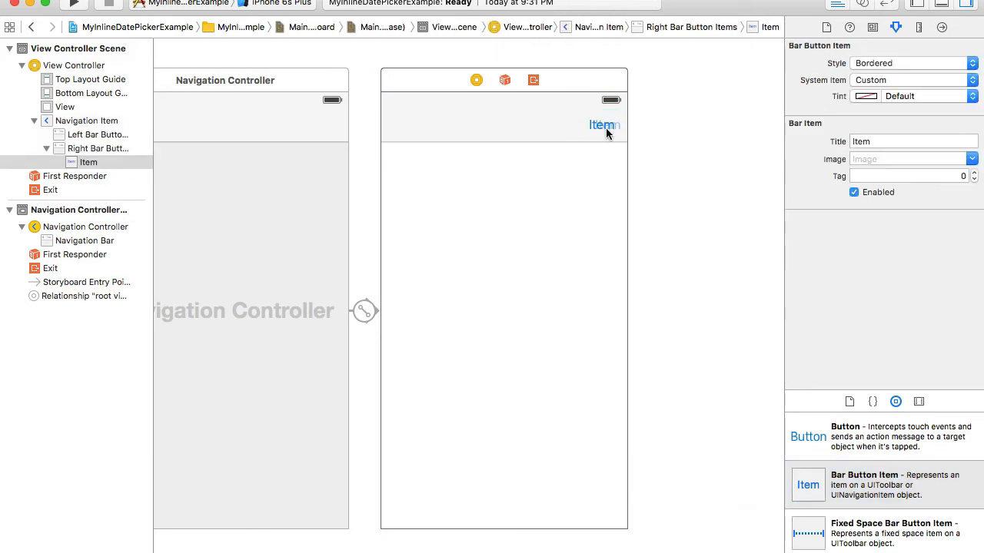
Title the new right bar button item 'Done' and select the View Controller scene
click(602, 124)
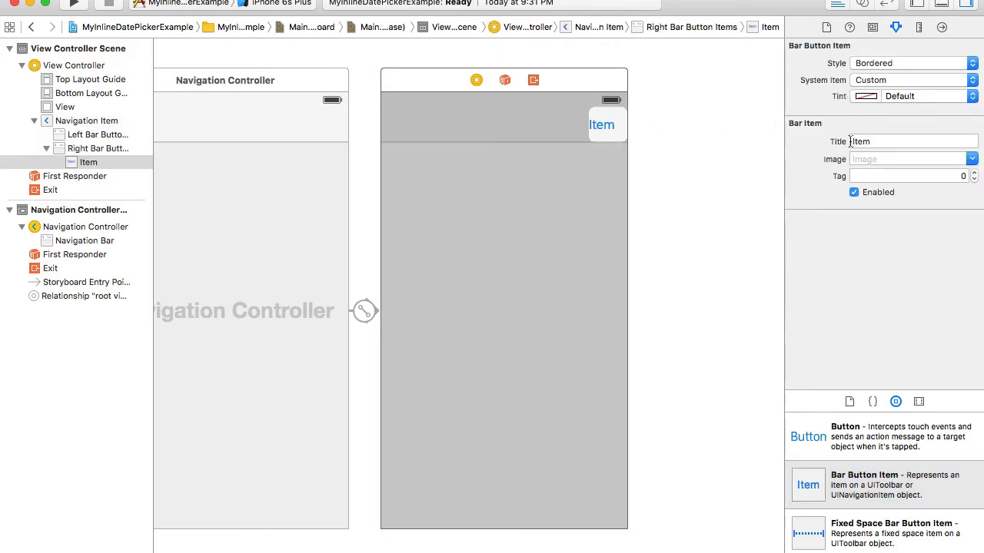
click(910, 141)
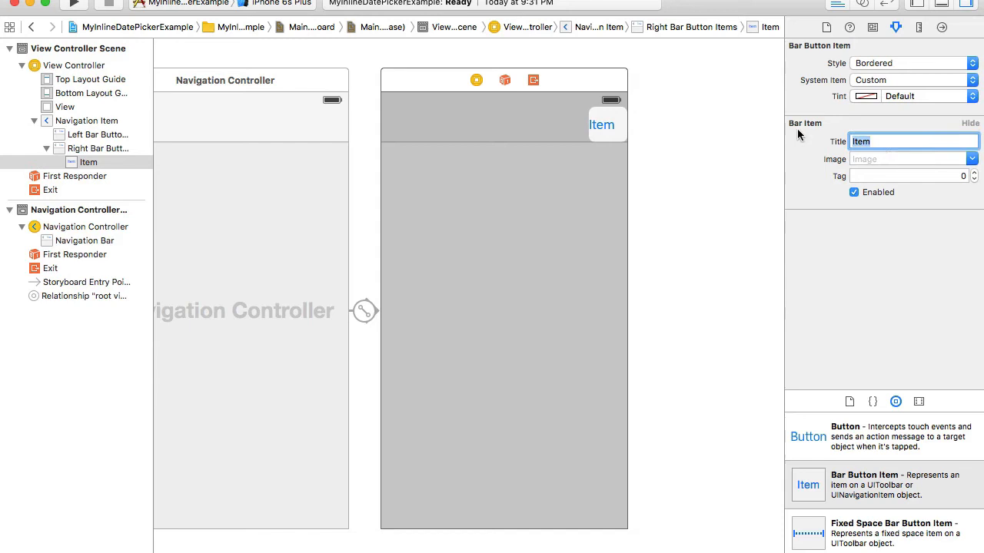
mouse_move(838, 142)
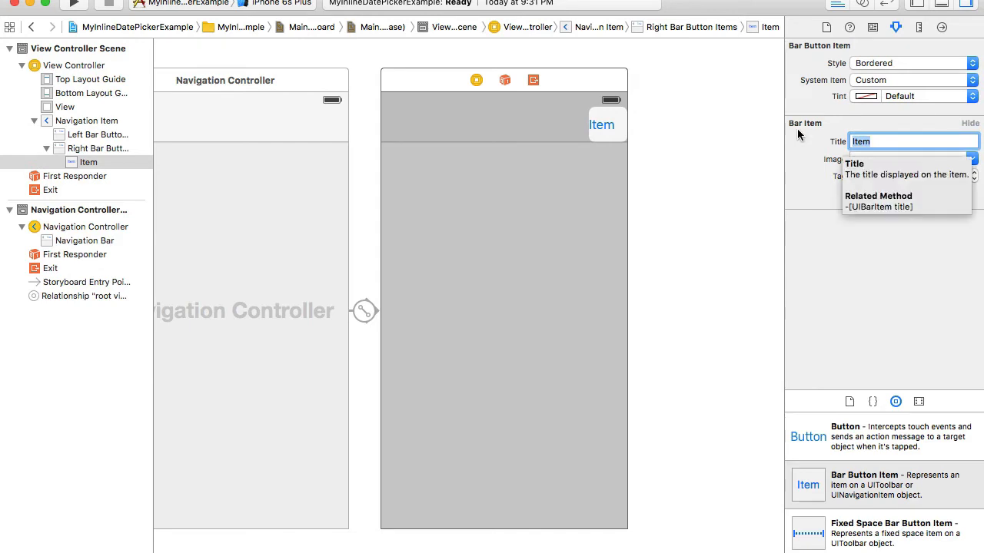
text(Done)
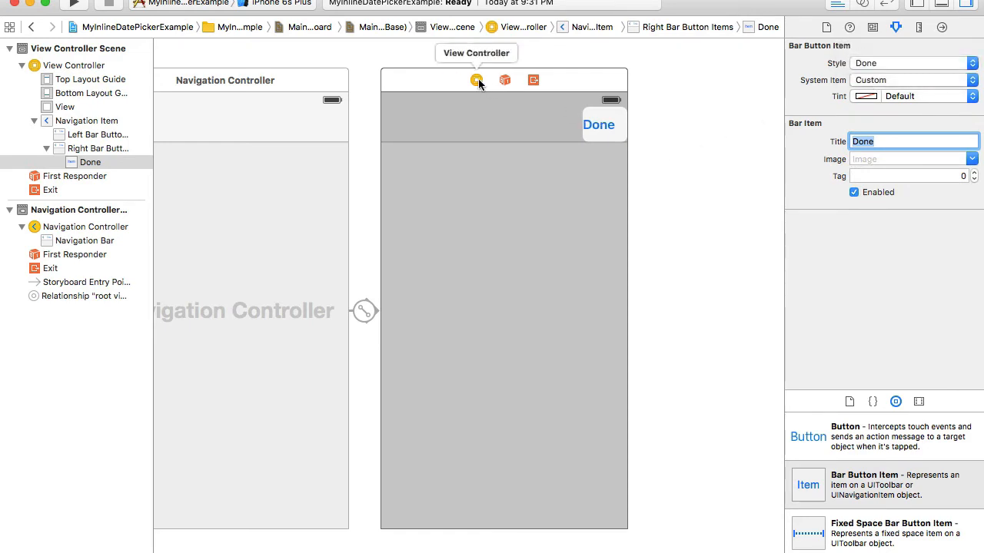
click(473, 80)
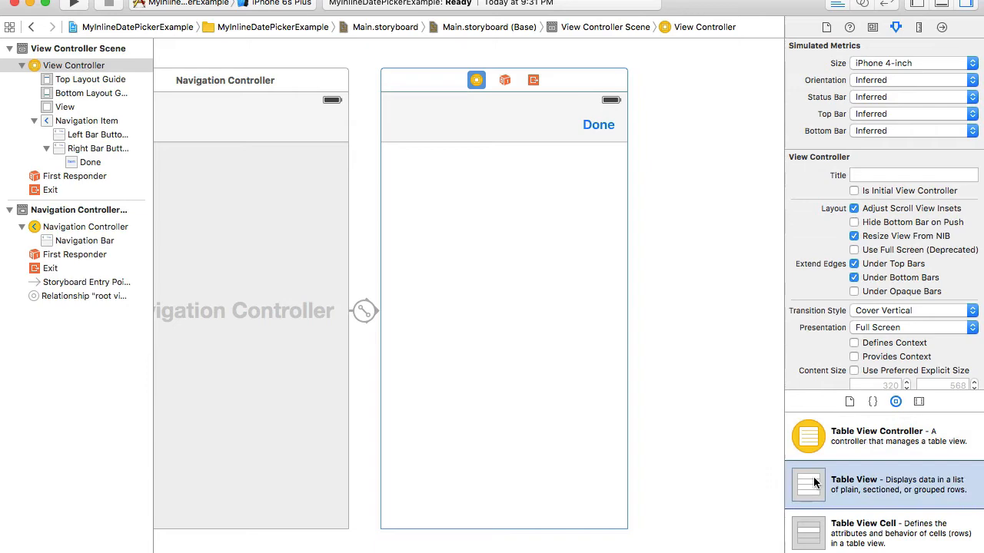
Add a Table View filling the view controller below the Done button and select it
drag(809, 484, 489, 241)
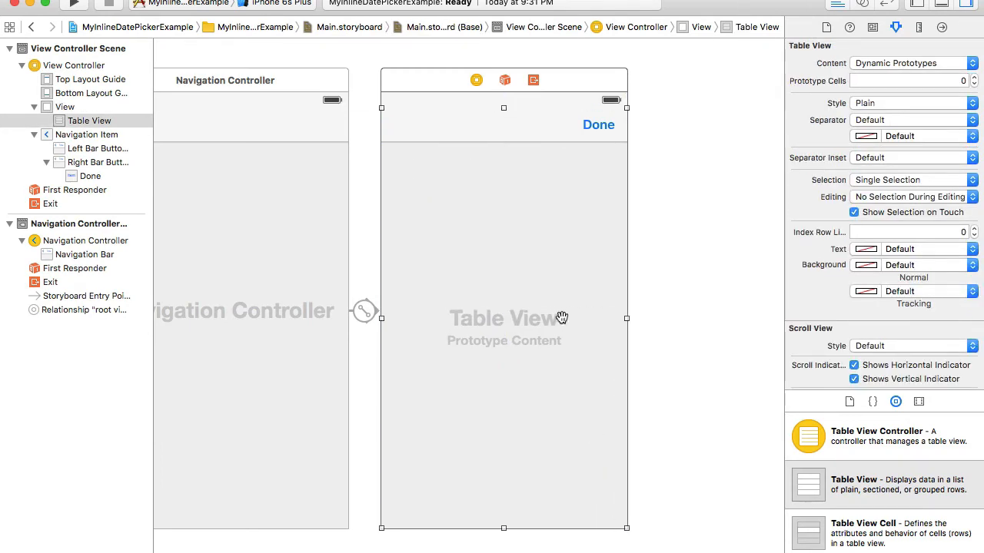
click(495, 80)
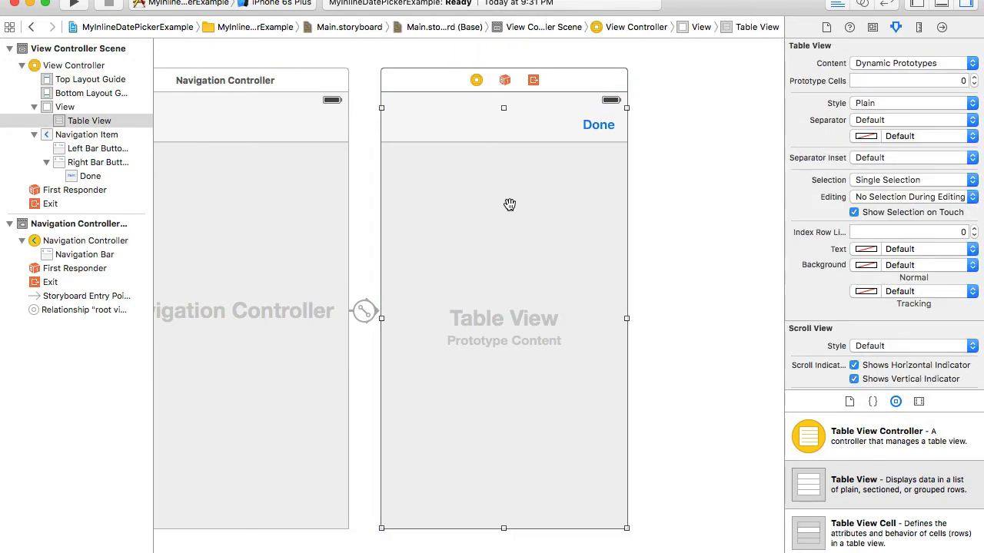
mouse_move(897, 28)
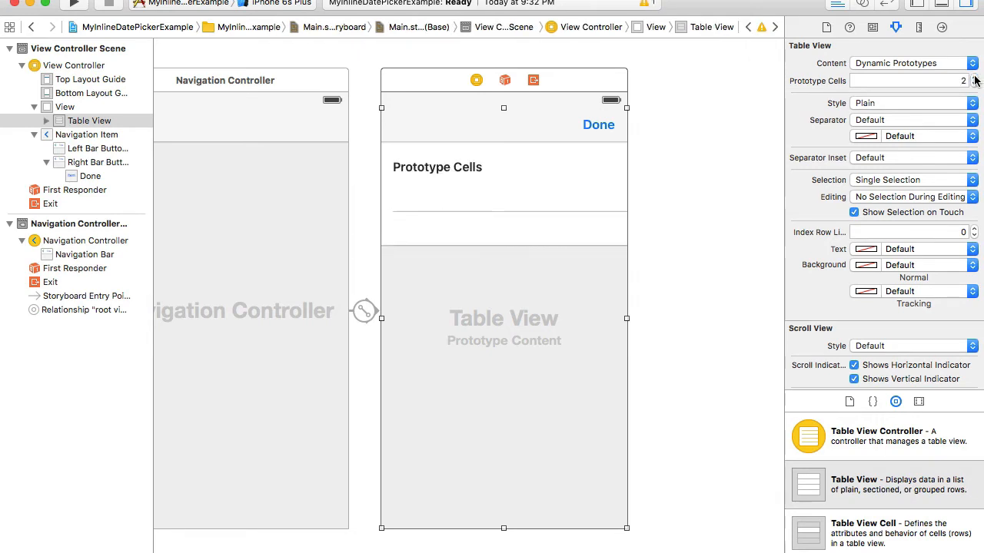
Raise the prototype cell count, give the first cell the Right Detail style, then select the second cell
click(974, 77)
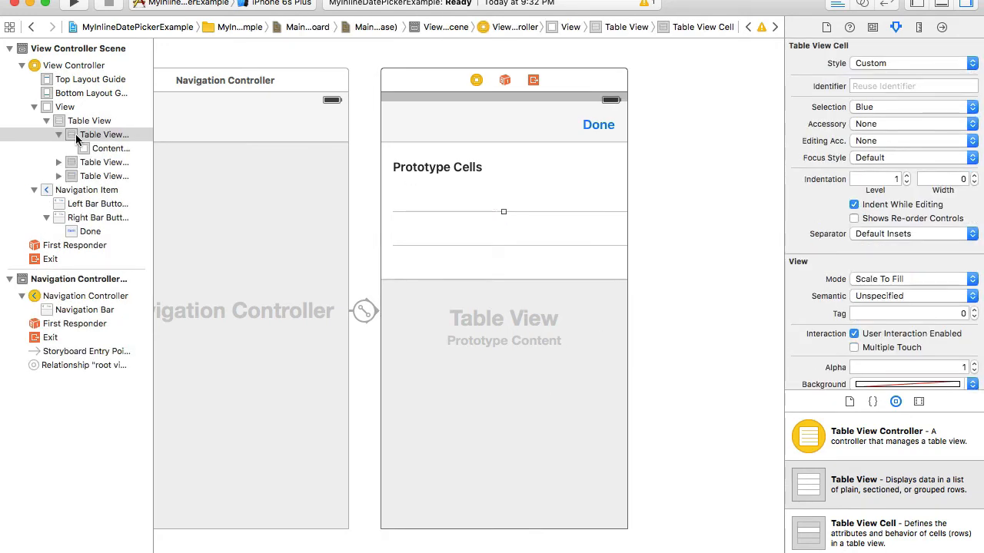
click(105, 136)
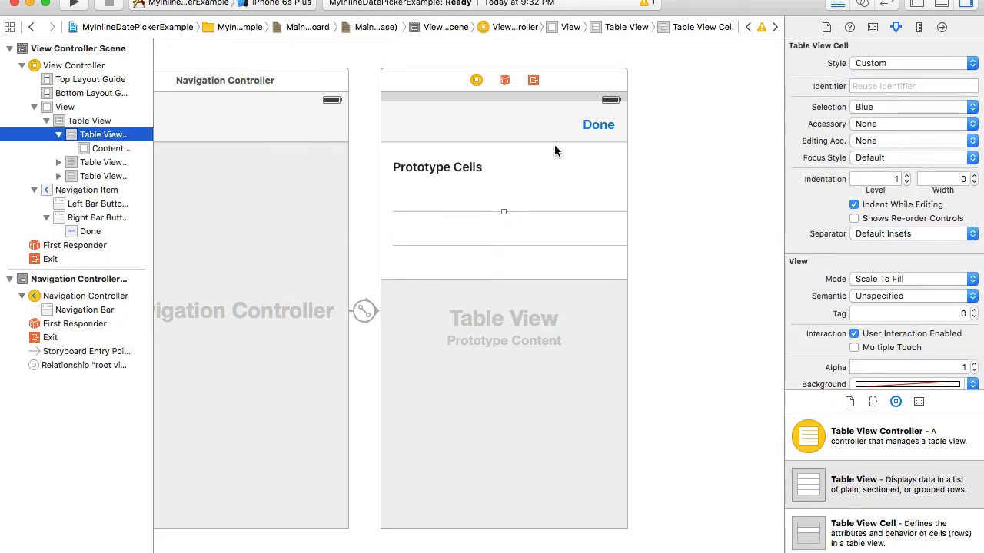
click(912, 63)
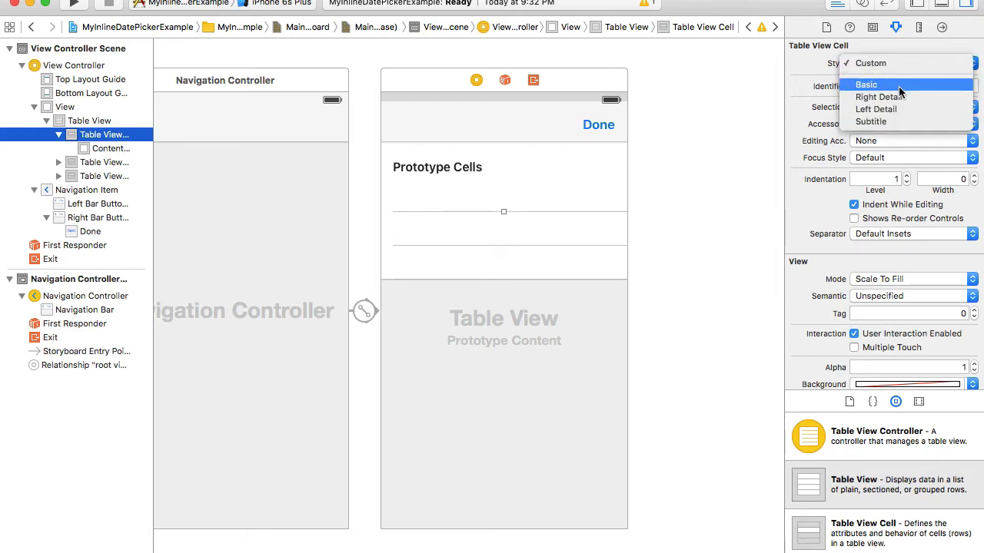
click(879, 95)
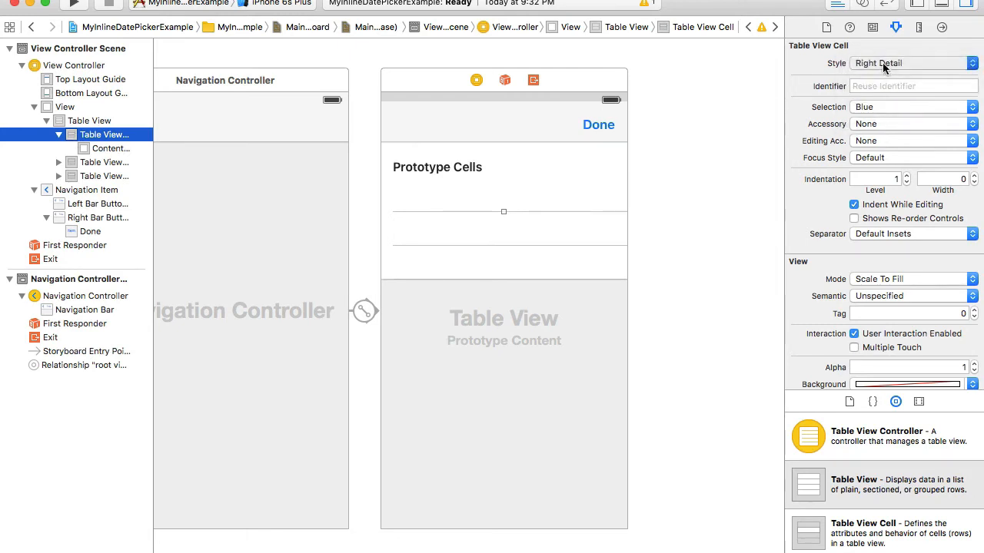
click(908, 61)
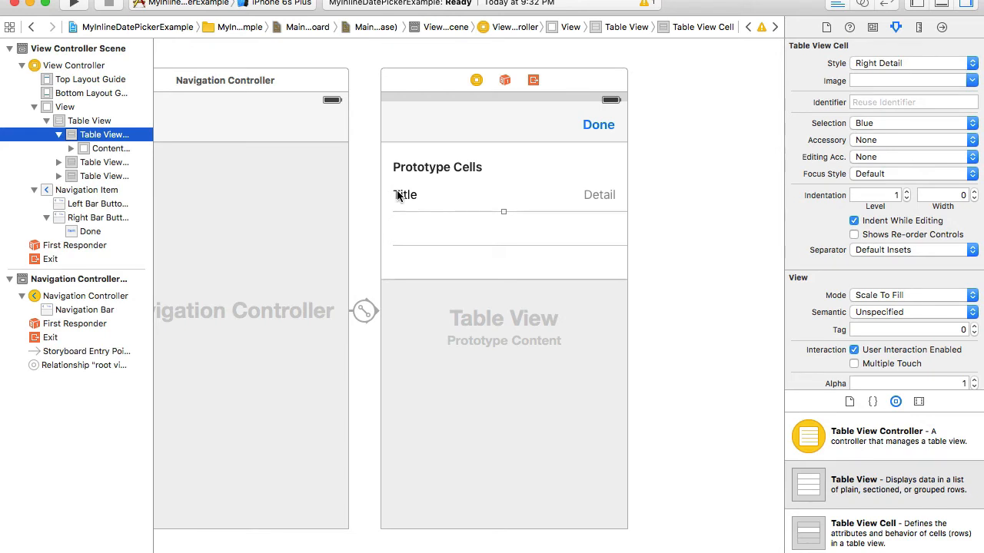
mouse_move(427, 202)
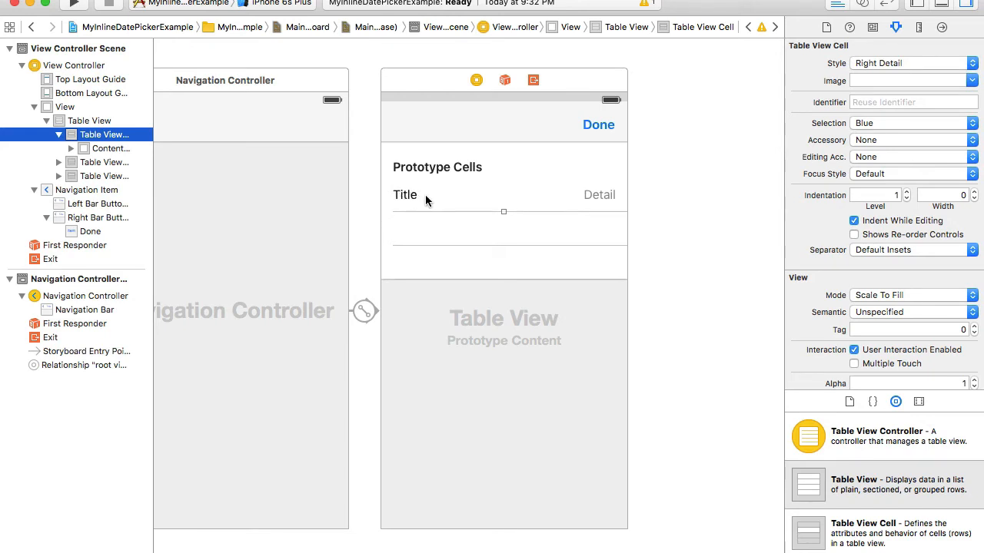
mouse_move(560, 190)
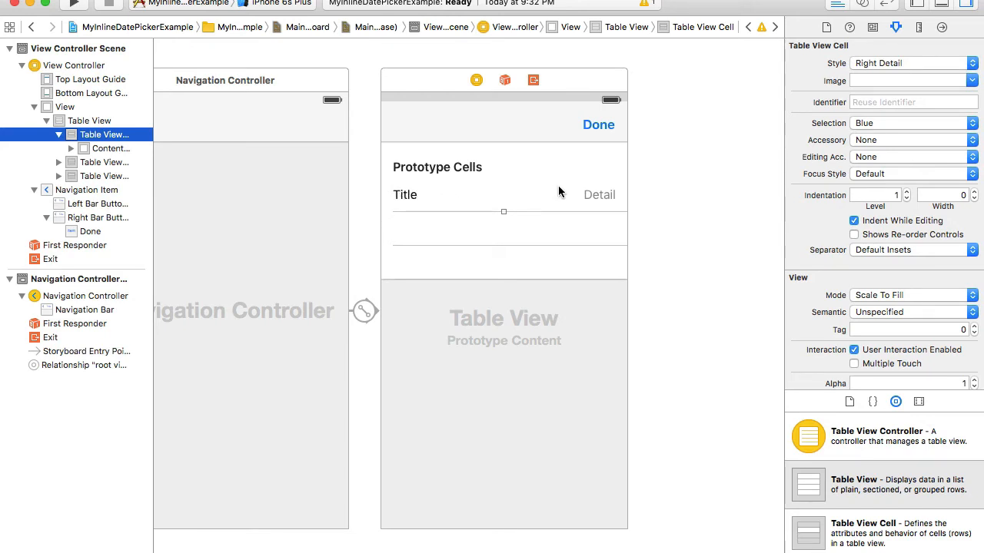
mouse_move(147, 147)
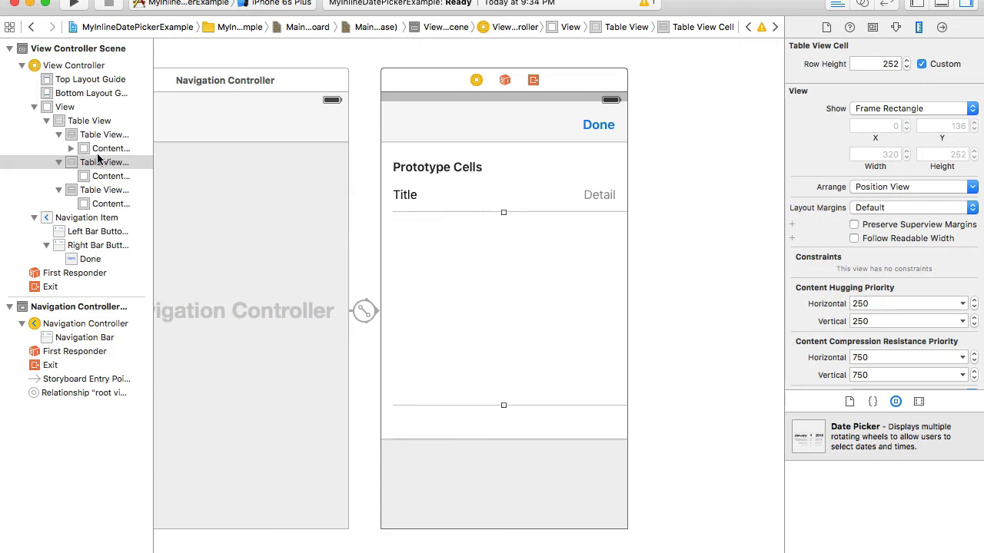
click(103, 191)
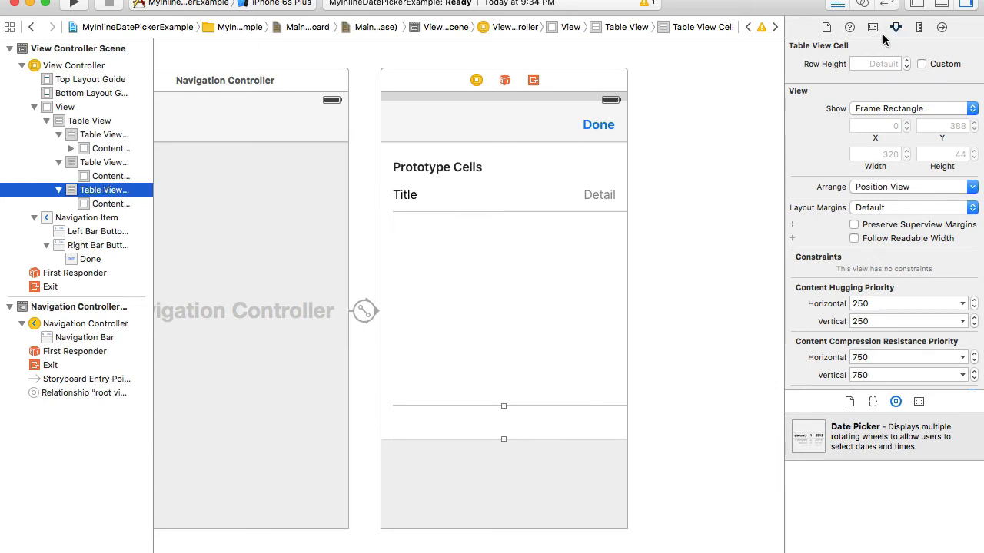
Place a Date Picker in the middle cell and check its 216-point height in the Size inspector
click(877, 28)
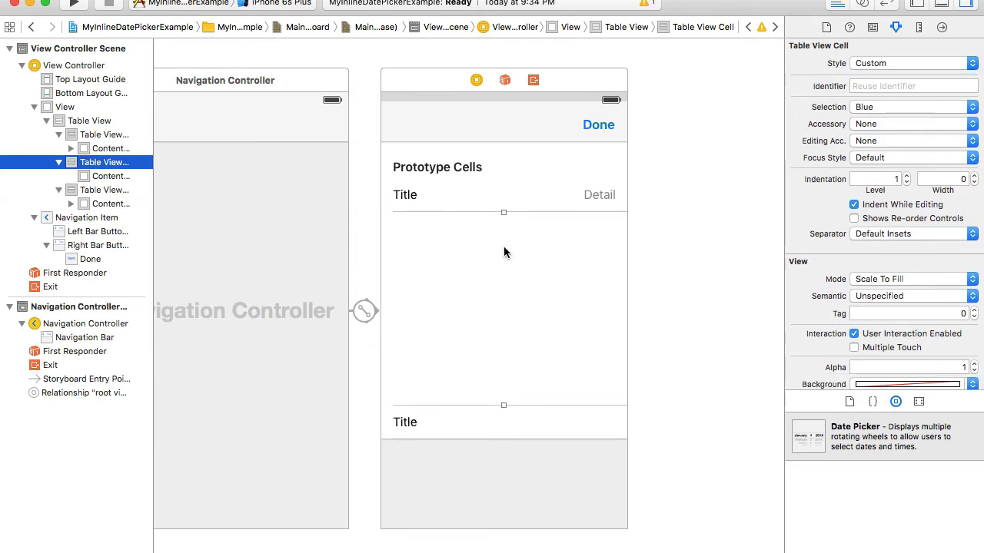
drag(808, 437, 547, 316)
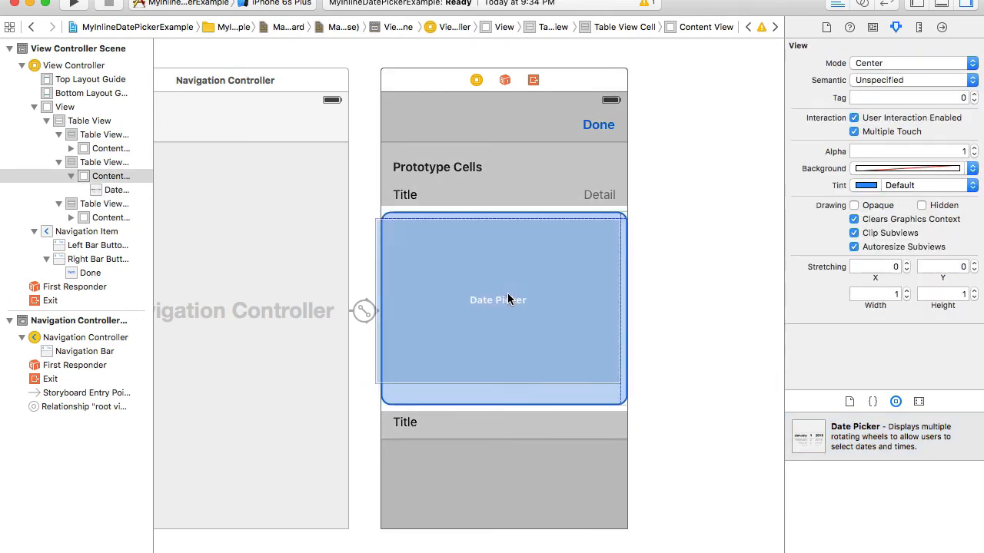
click(504, 300)
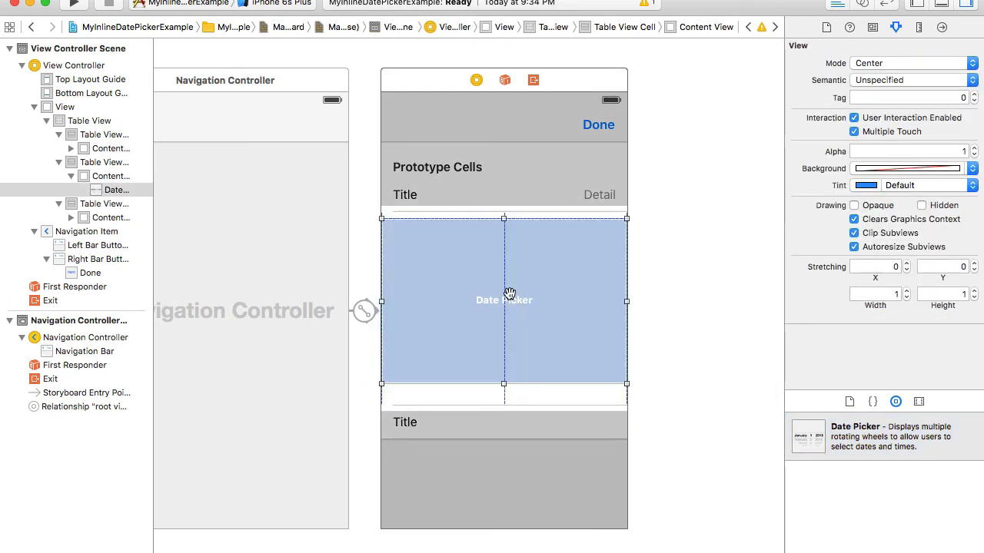
click(919, 24)
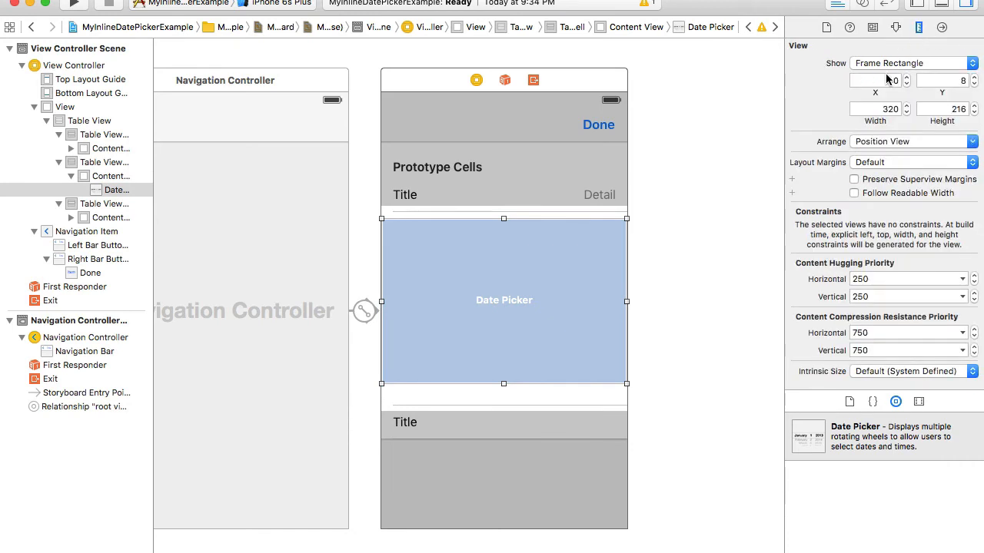
click(941, 108)
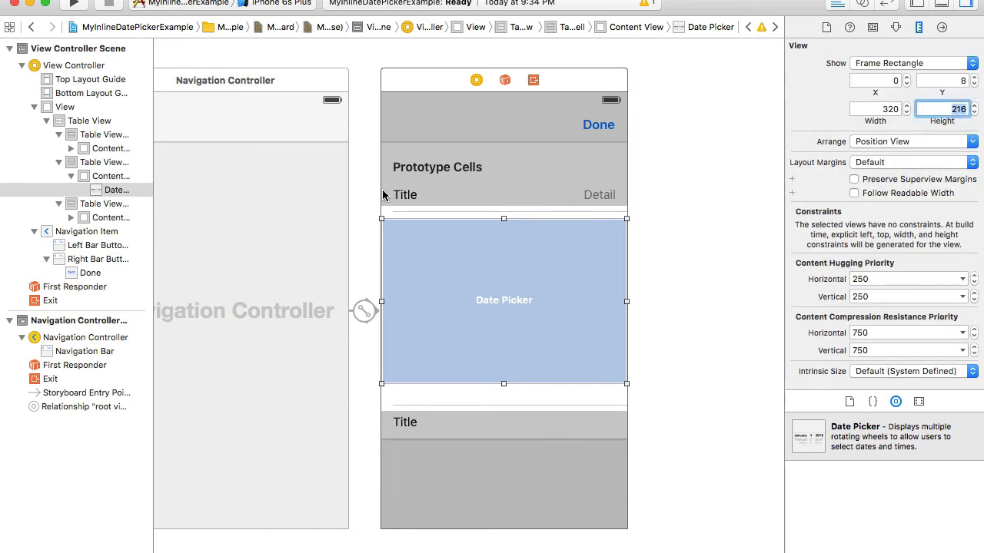
Set the middle cell's Row Height to 216 so the date picker fits
click(111, 176)
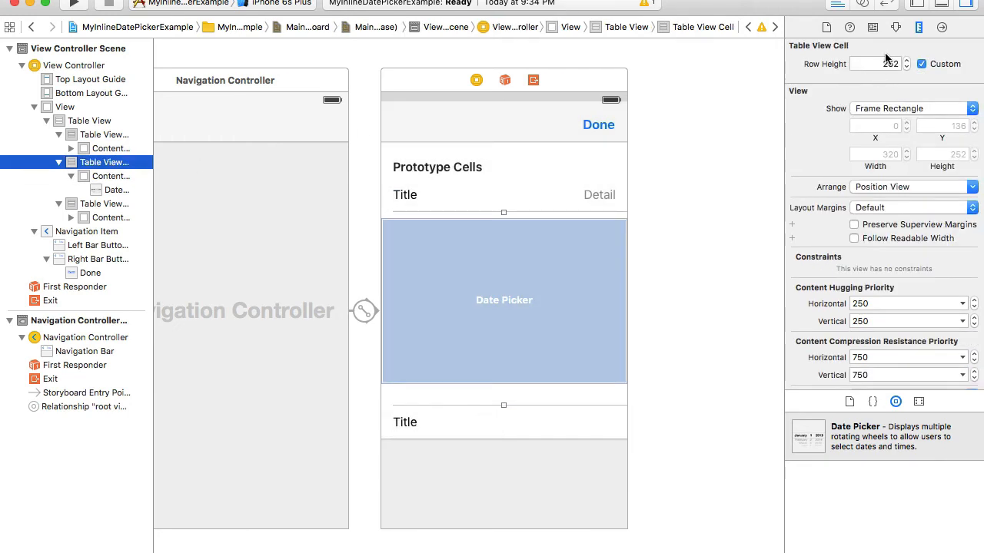
click(875, 64)
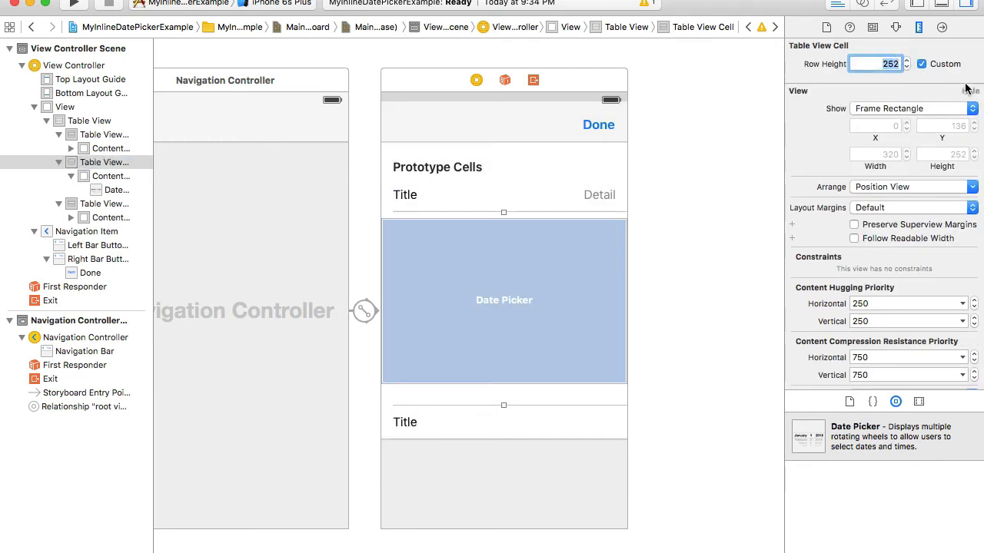
text(216)
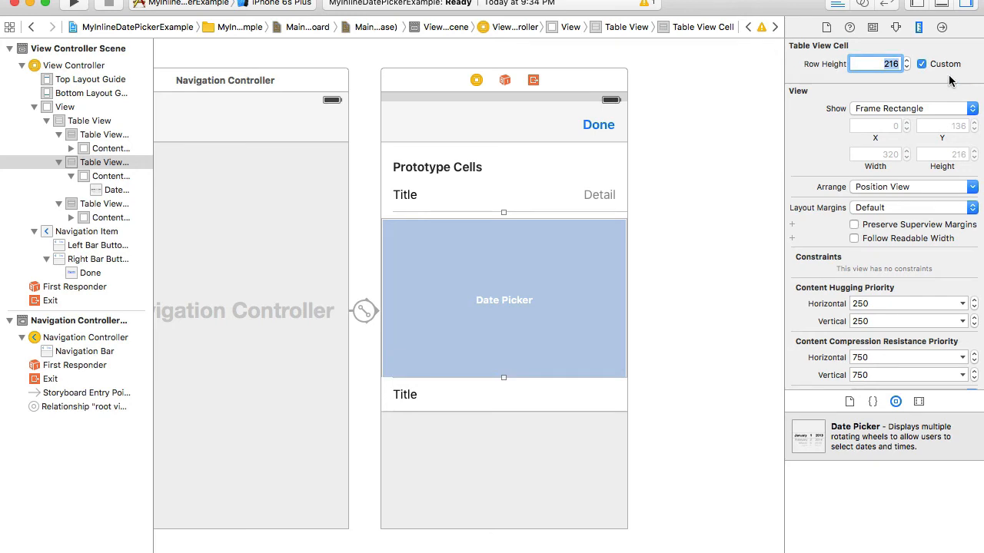
click(576, 252)
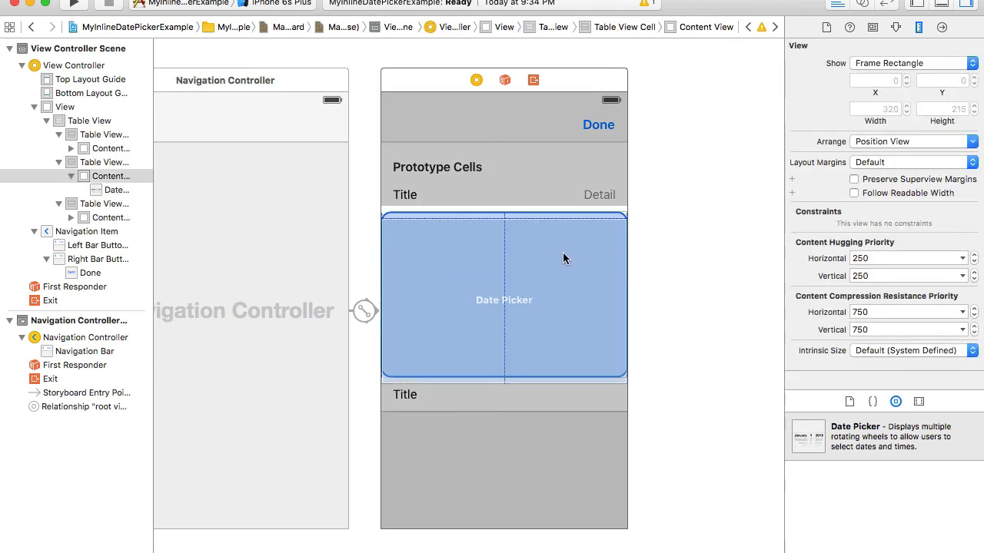
click(505, 293)
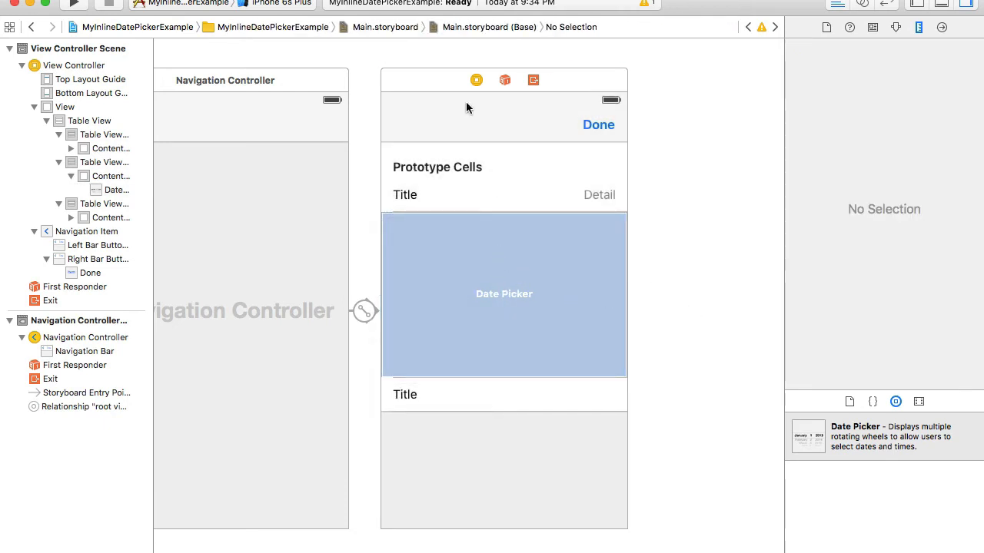
Reset all views in the View Controller to suggested Auto Layout constraints
click(476, 80)
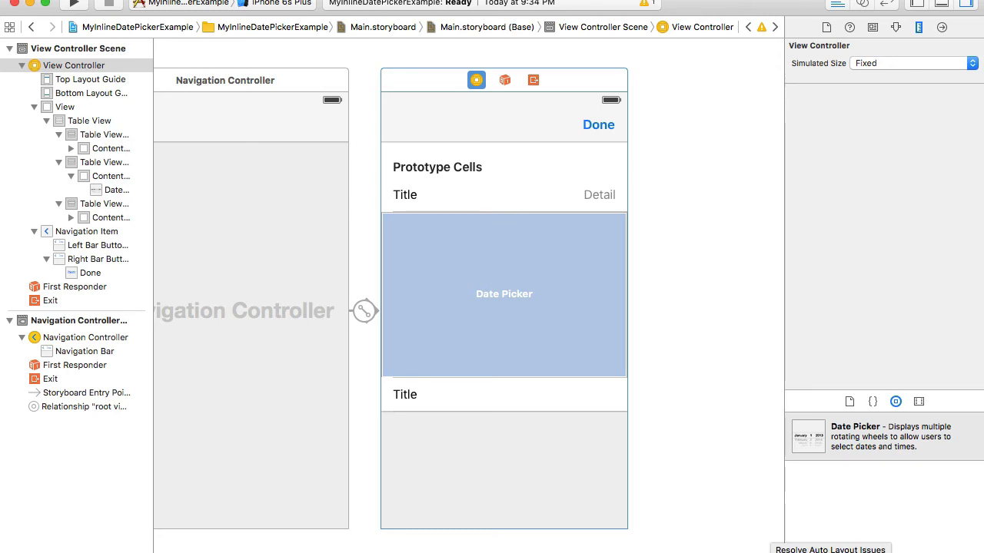
click(829, 550)
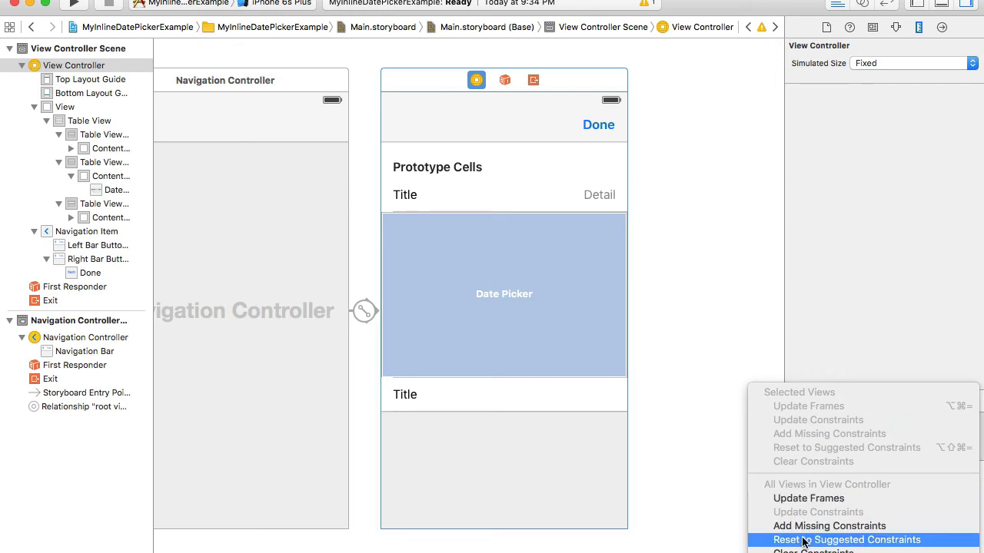
click(846, 539)
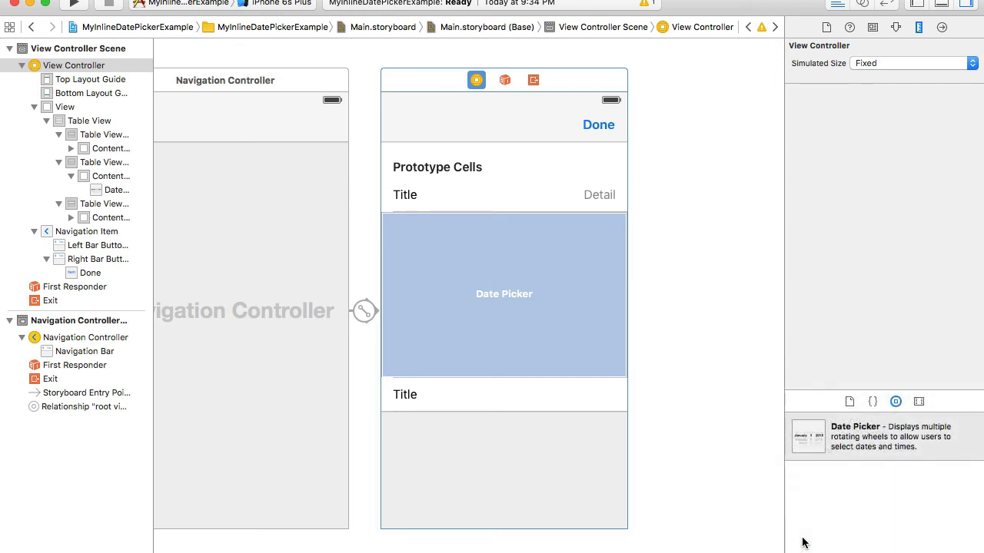
click(477, 80)
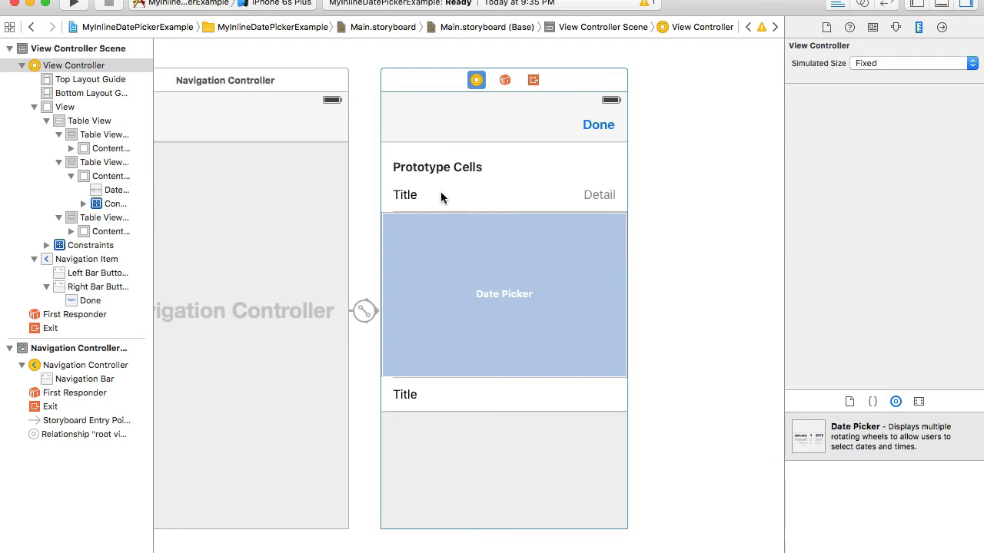
Give the first prototype cell the reuse identifier dateCell
click(105, 136)
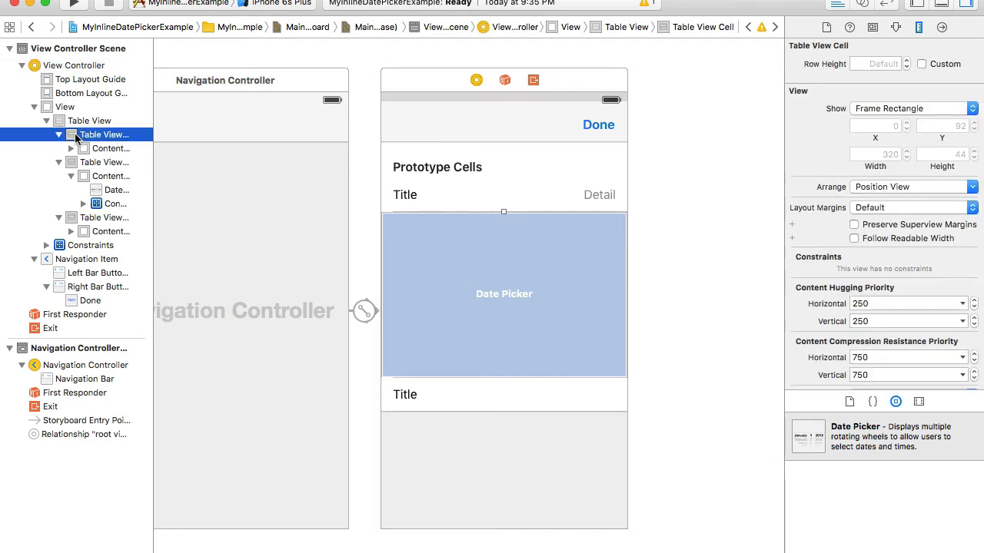
mouse_move(246, 158)
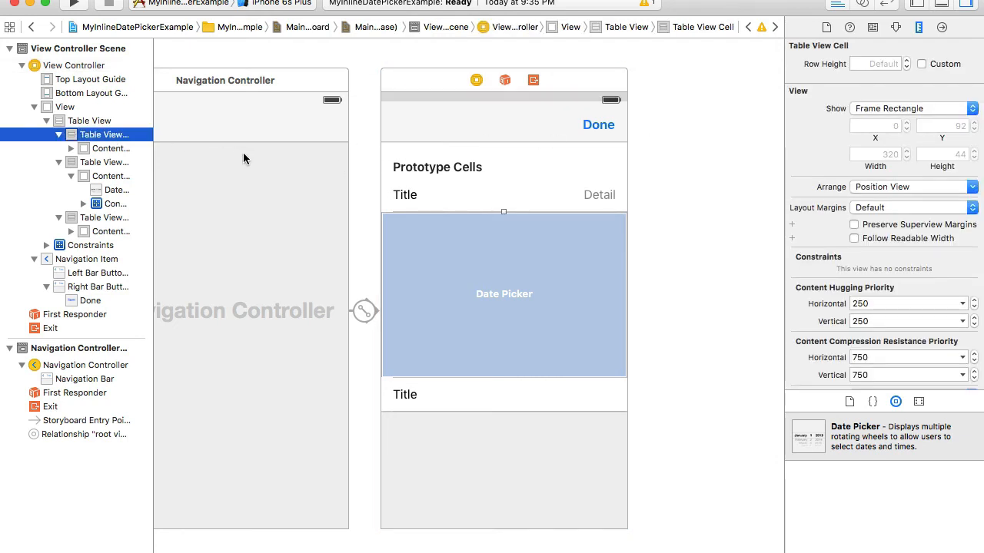
mouse_move(436, 104)
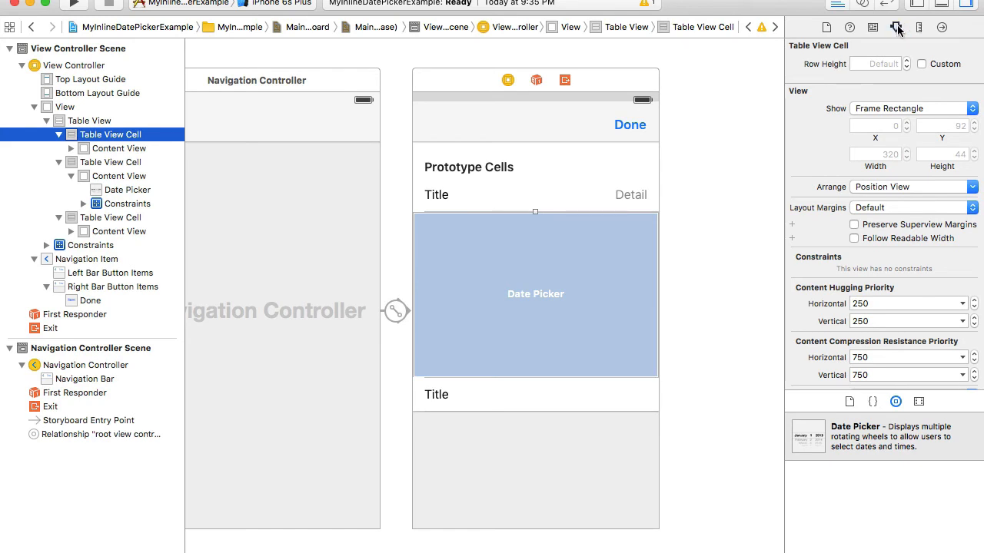
click(898, 28)
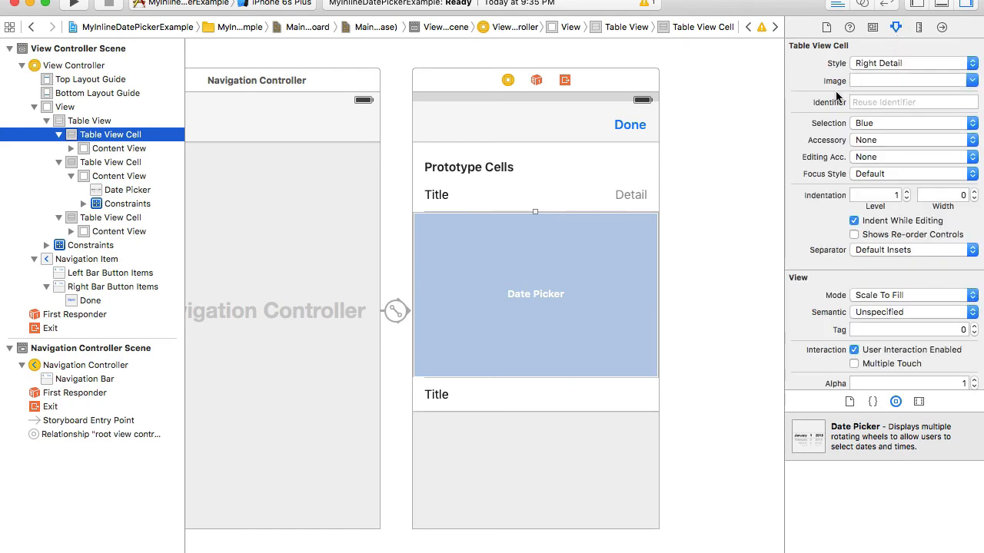
click(913, 102)
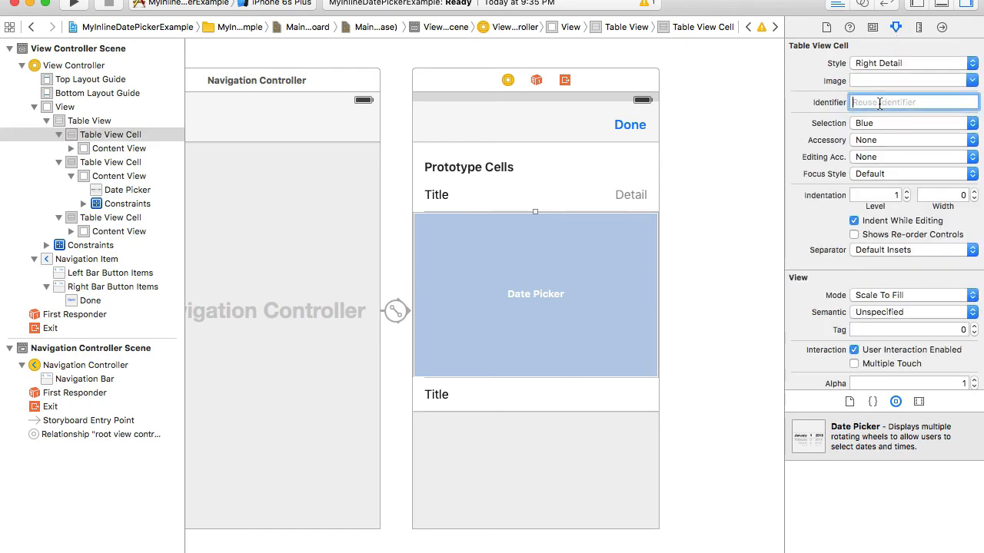
text(da)
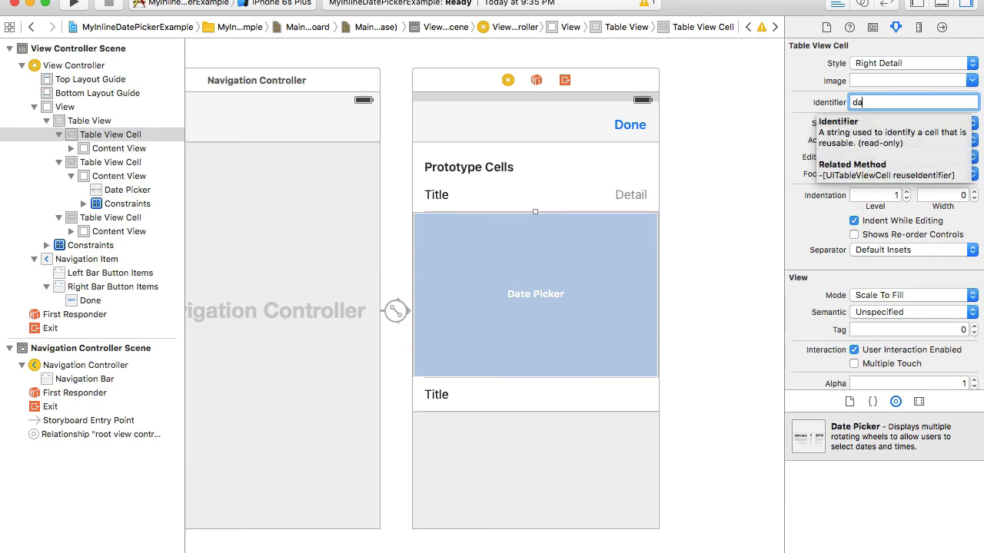
text(dateCell)
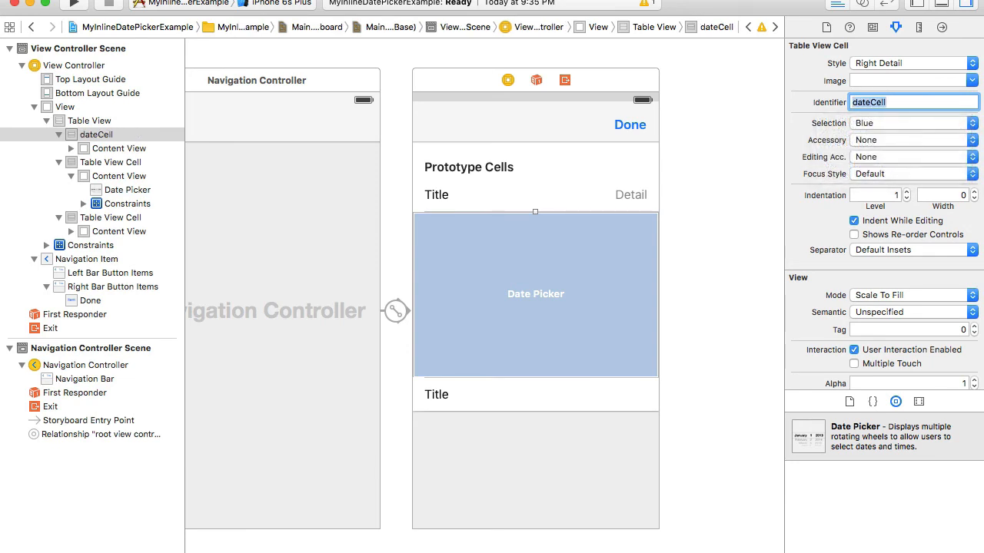
mouse_move(624, 101)
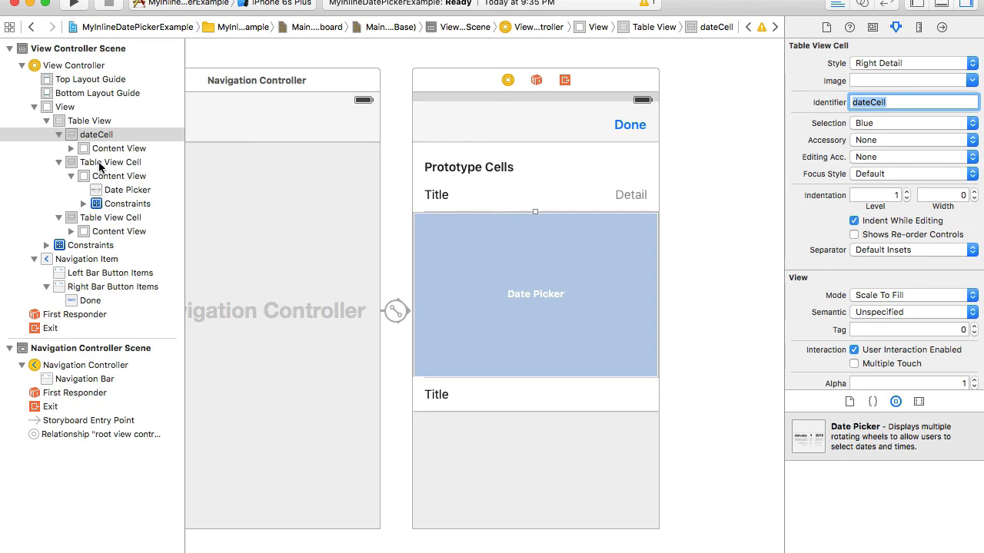
Give the date picker cell identifier datePickerCell and the last cell otherCell
click(114, 163)
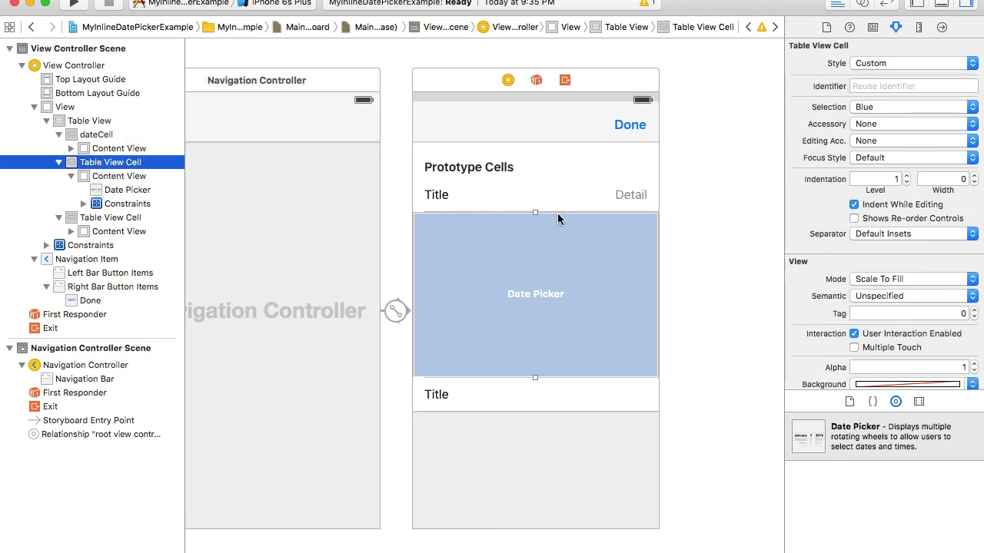
mouse_move(517, 264)
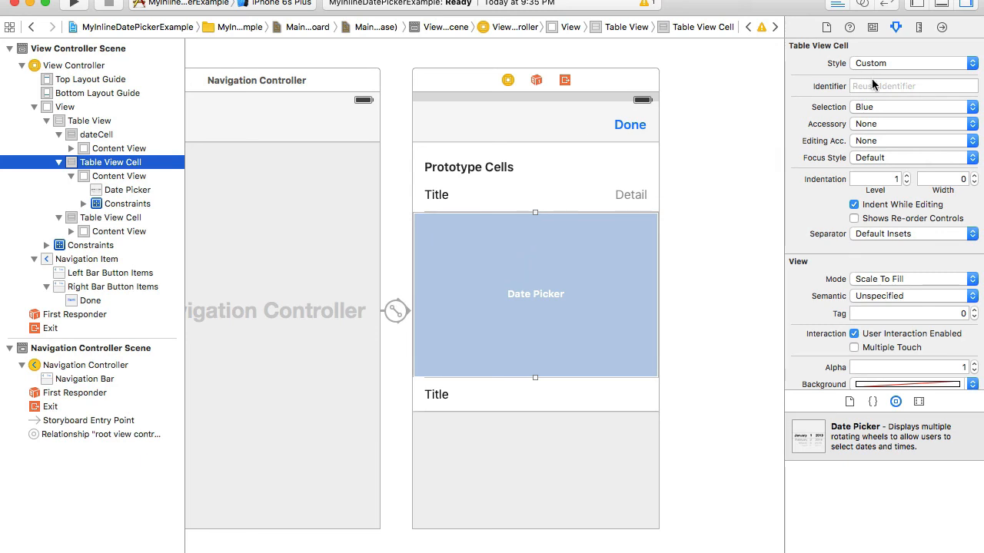
click(912, 86)
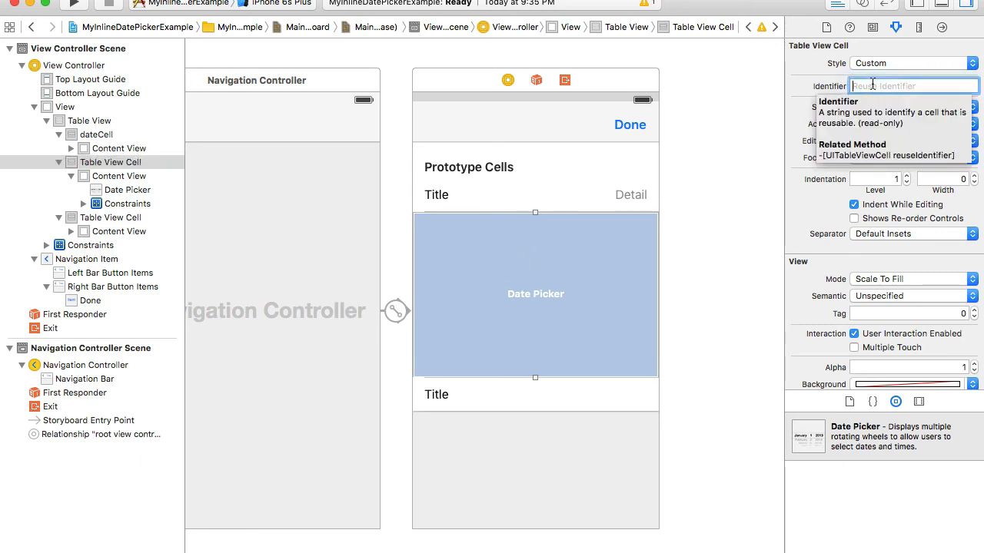
text(datePicker)
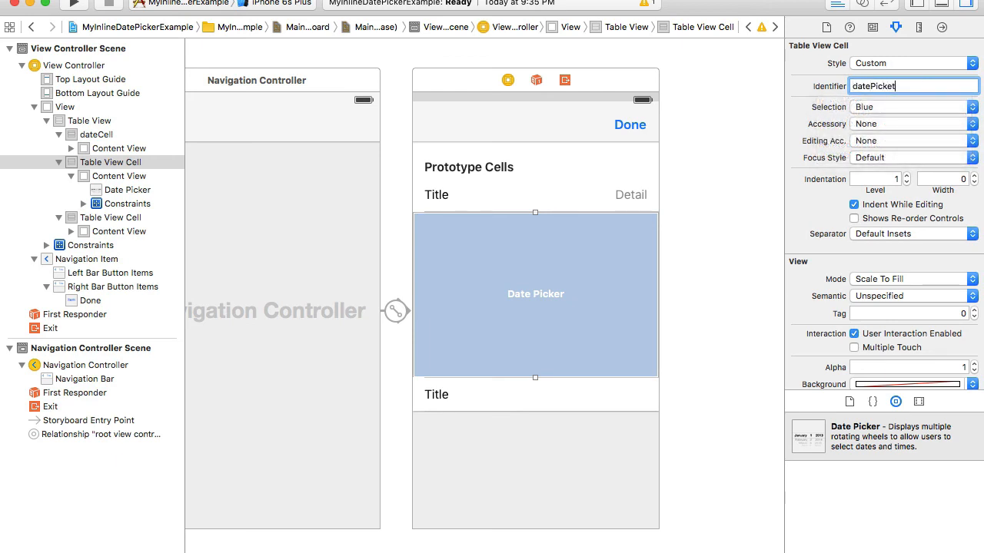
text(Cell)
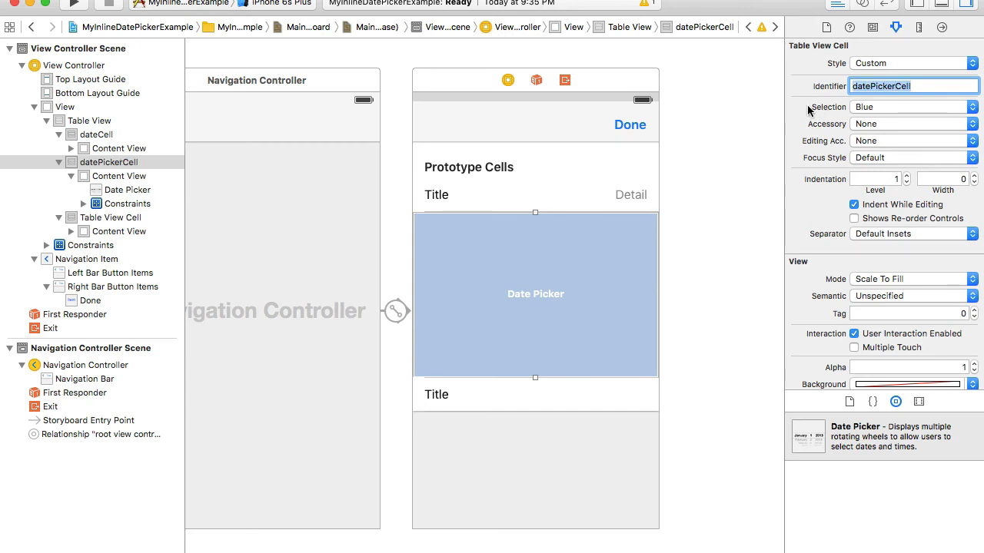
click(111, 218)
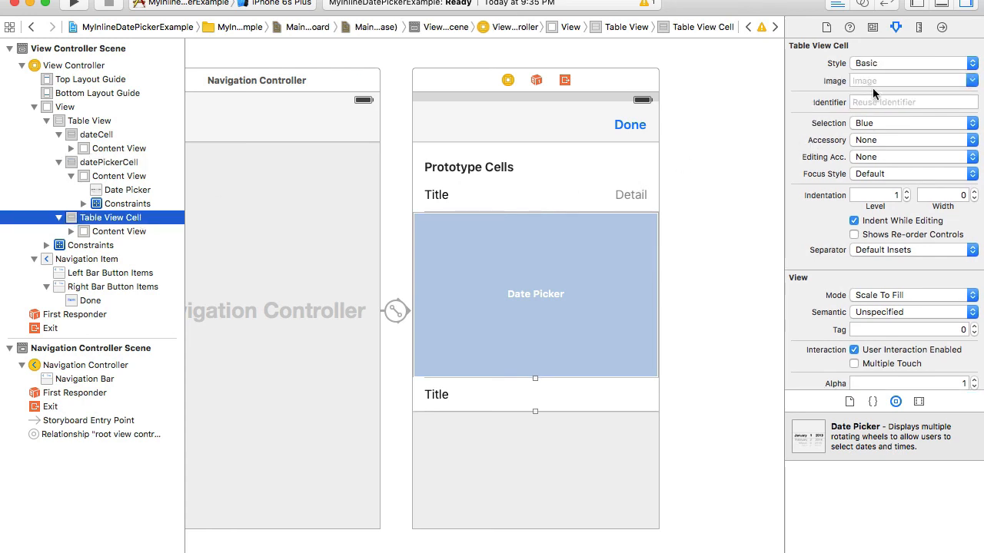
click(913, 101)
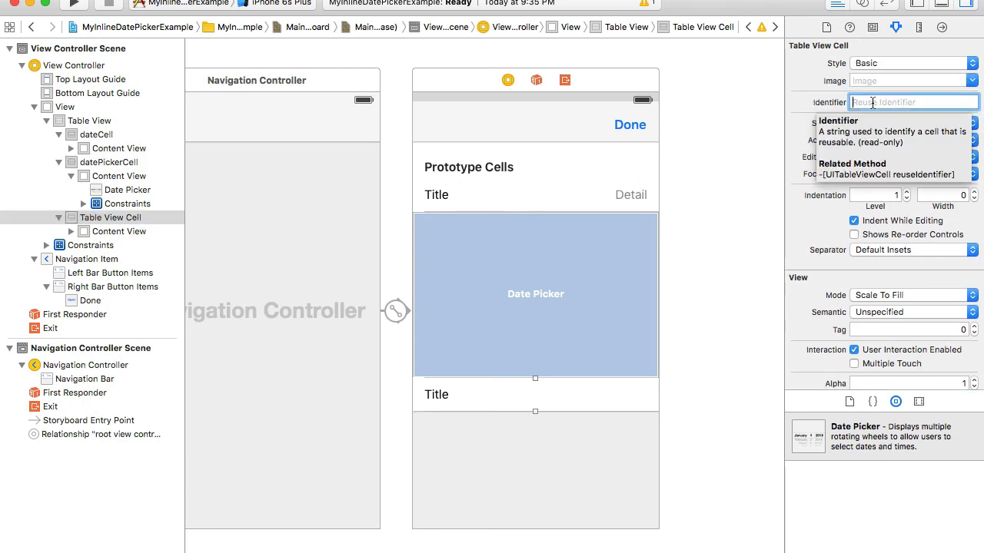
text(otherCell)
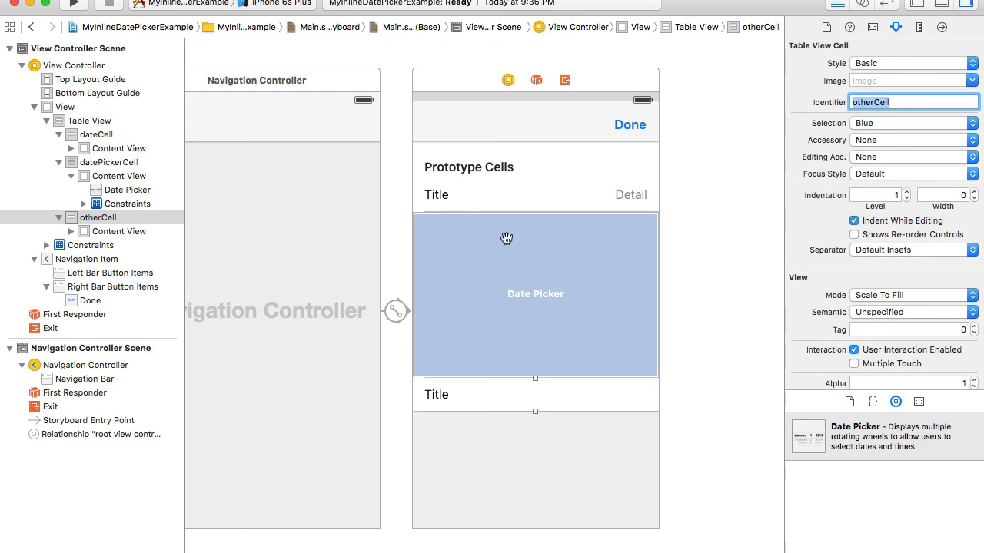
mouse_move(528, 277)
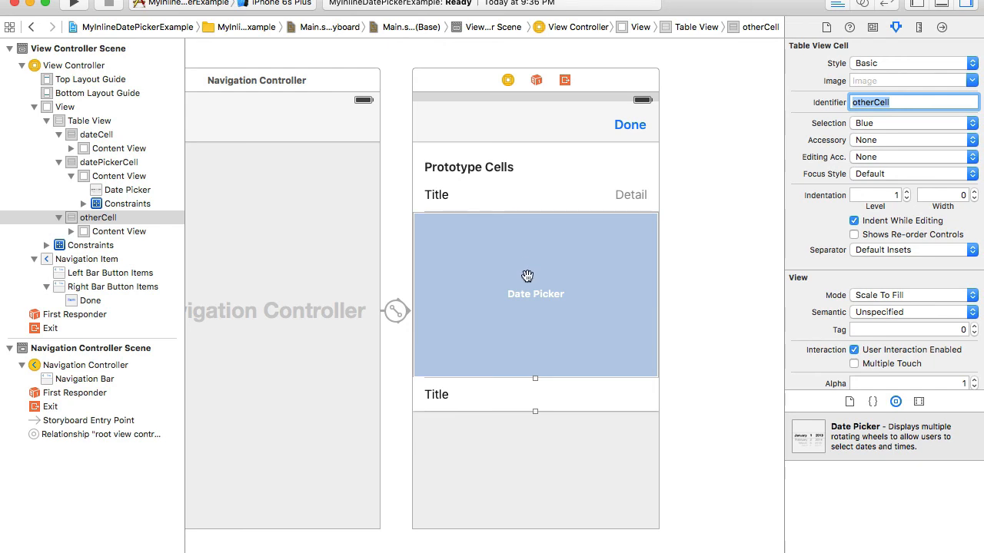
mouse_move(577, 206)
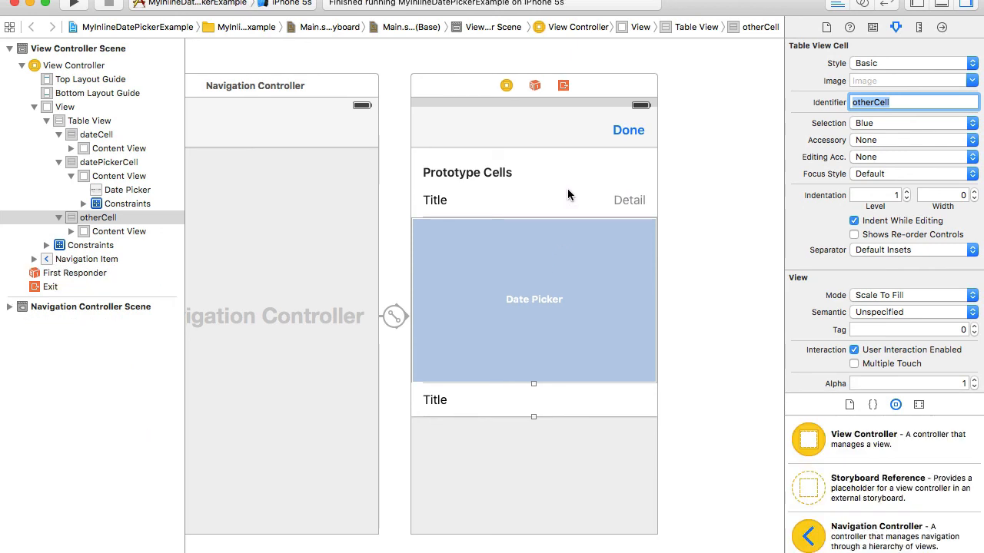
mouse_move(600, 283)
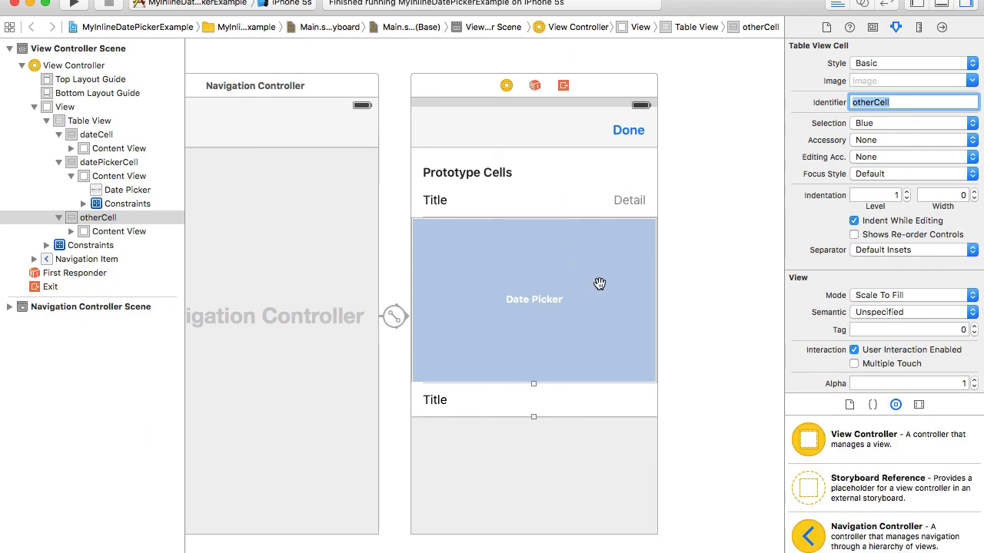
mouse_move(540, 295)
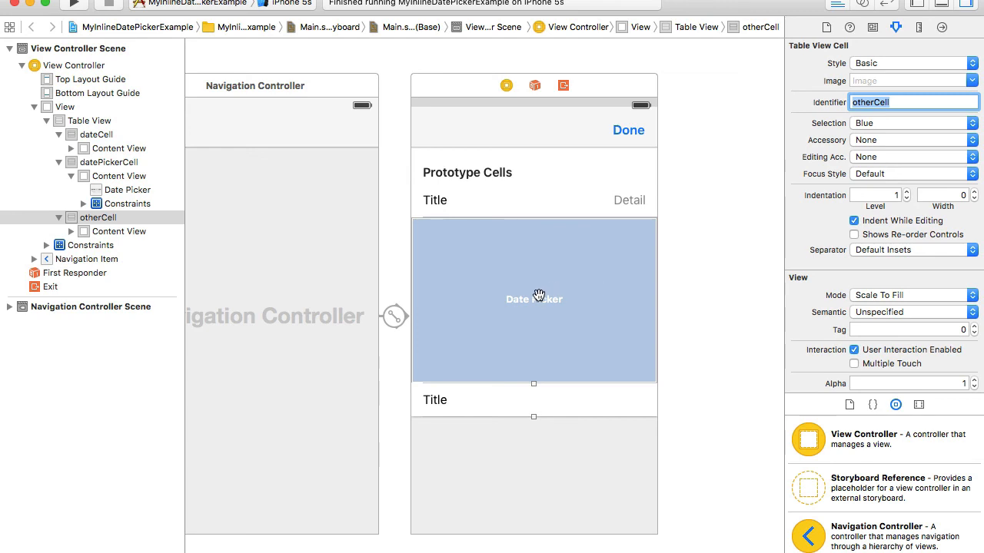
Select the date picker in the middle cell and enter 99 as its Tag
click(535, 299)
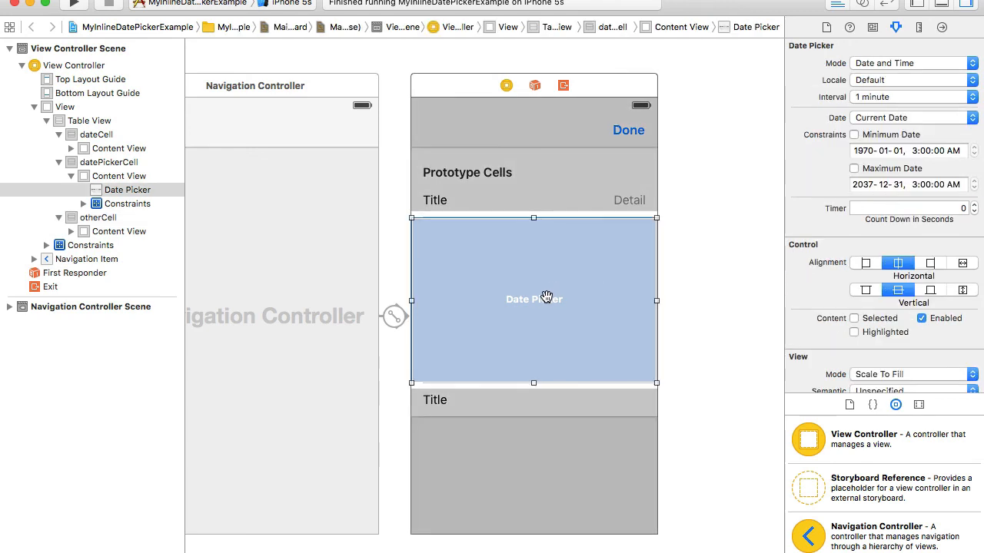
mouse_move(894, 106)
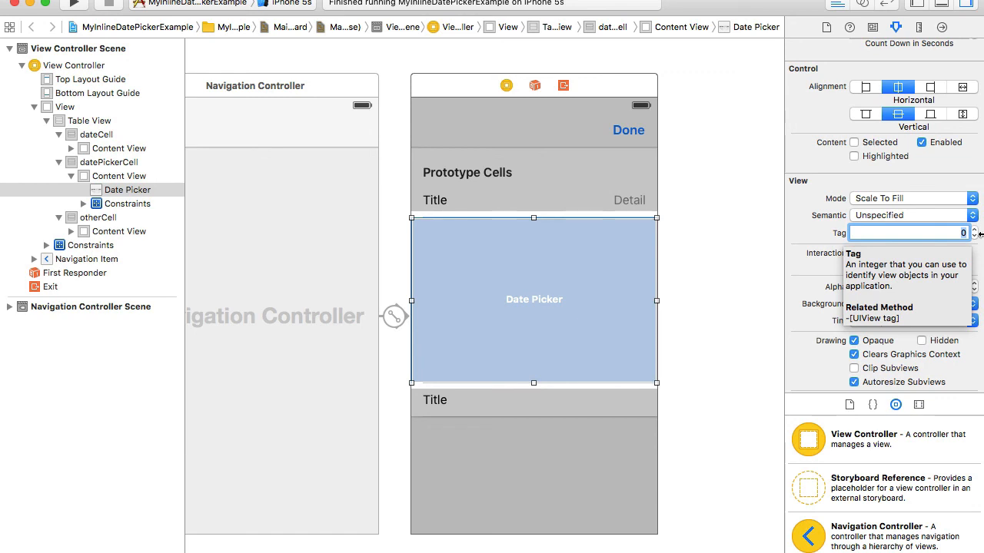
text(99)
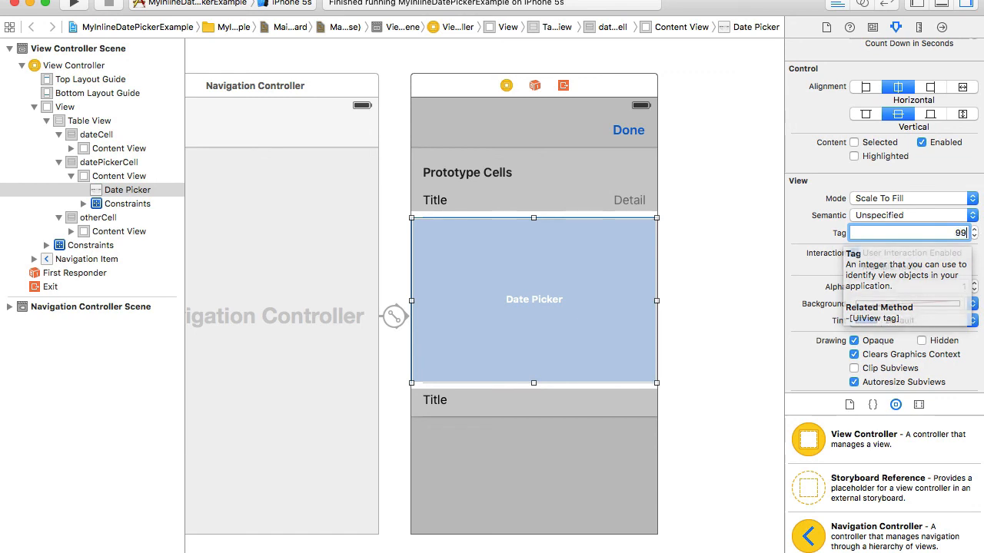